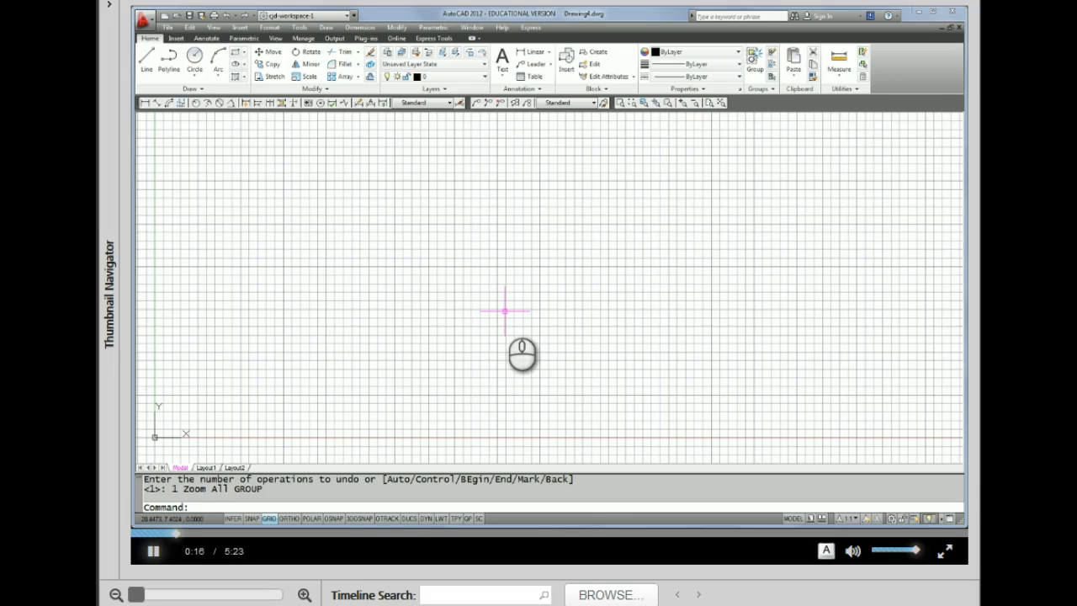
{"action": "mouse_move", "coordinate": [547, 251]}
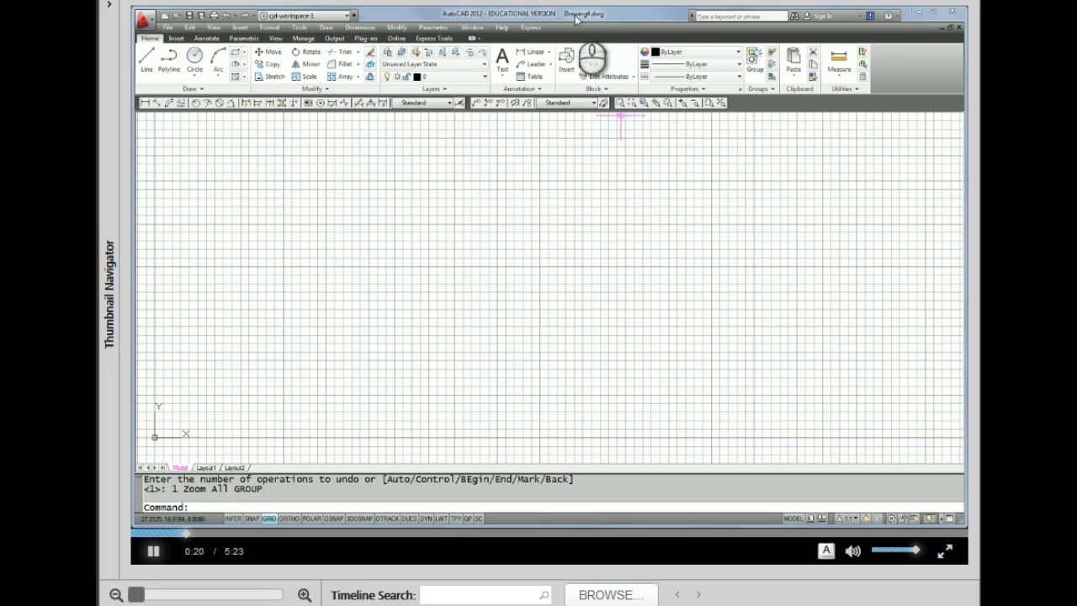
{"action": "mouse_move", "coordinate": [597, 188]}
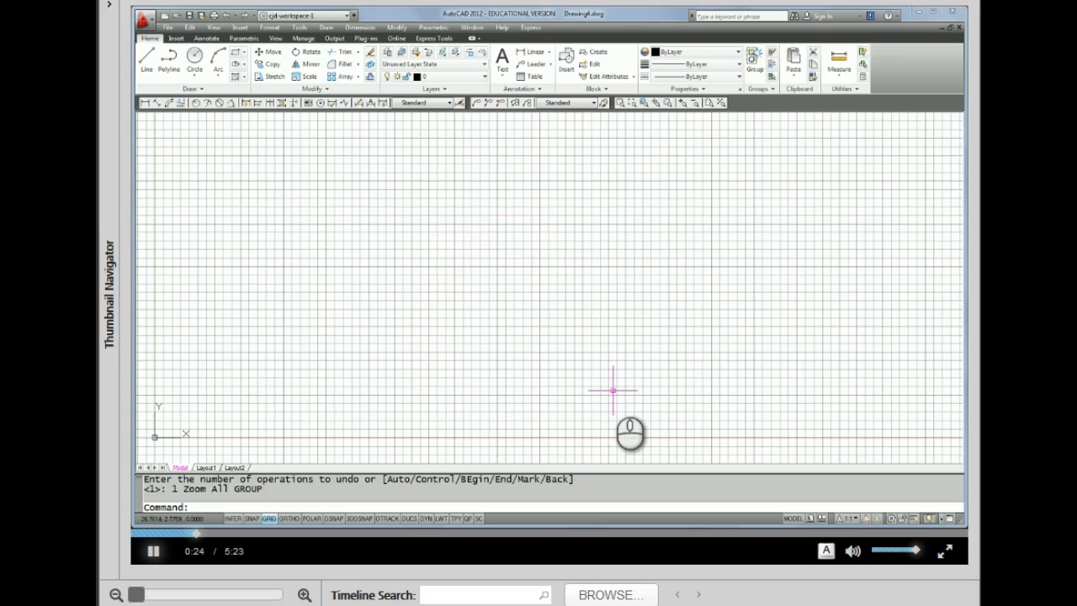
{"action": "mouse_move", "coordinate": [526, 360]}
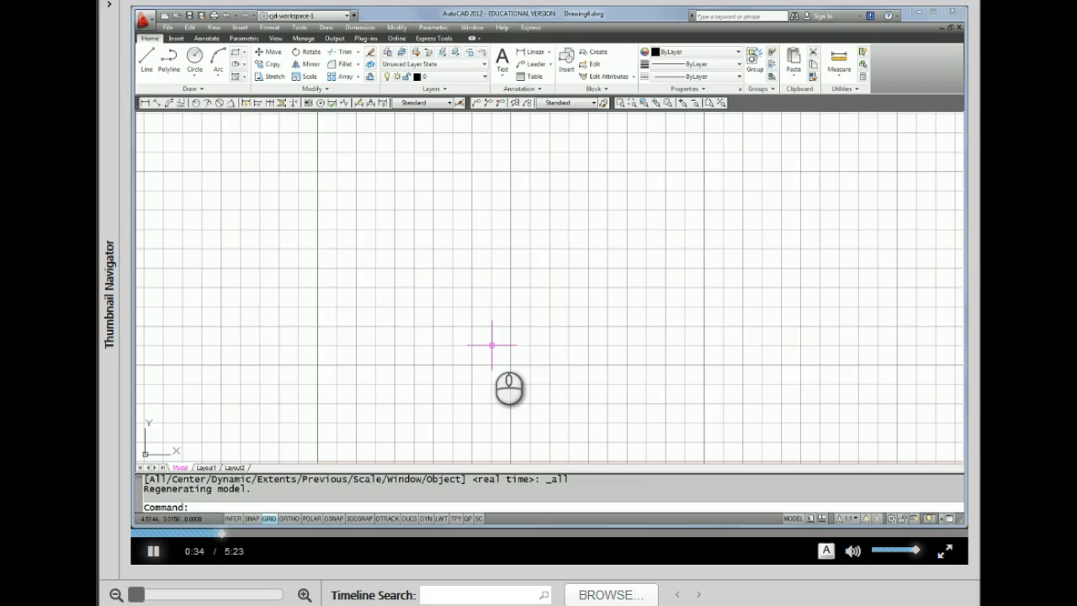
{"action": "mouse_move", "coordinate": [620, 287]}
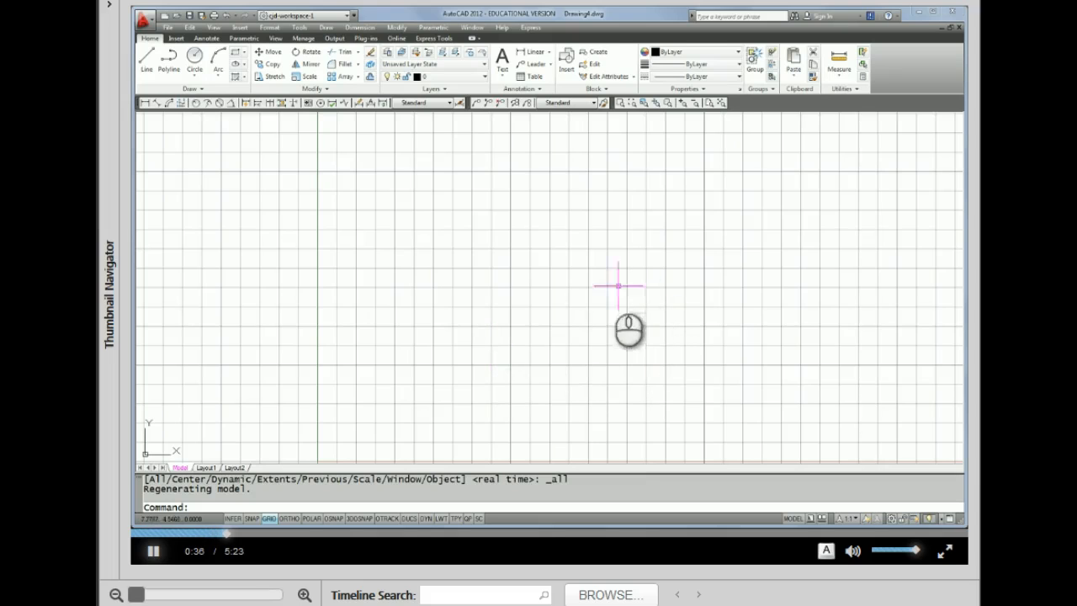
Step: Zoom to the full drawing limits so the whole grid area shows
{"action": "left_click", "coordinate": [269, 518]}
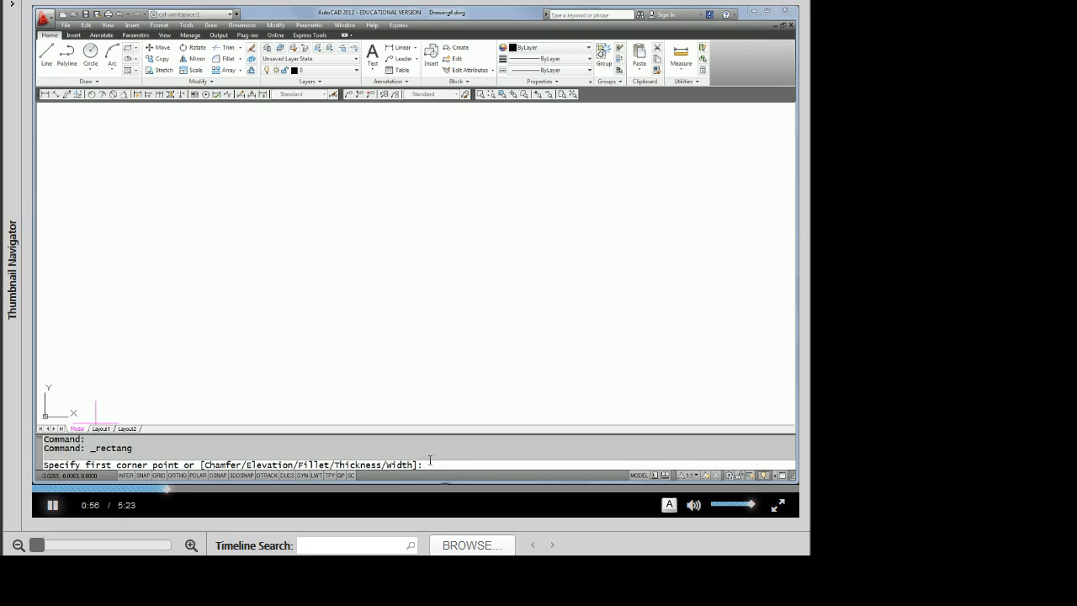
{"action": "mouse_move", "coordinate": [172, 412]}
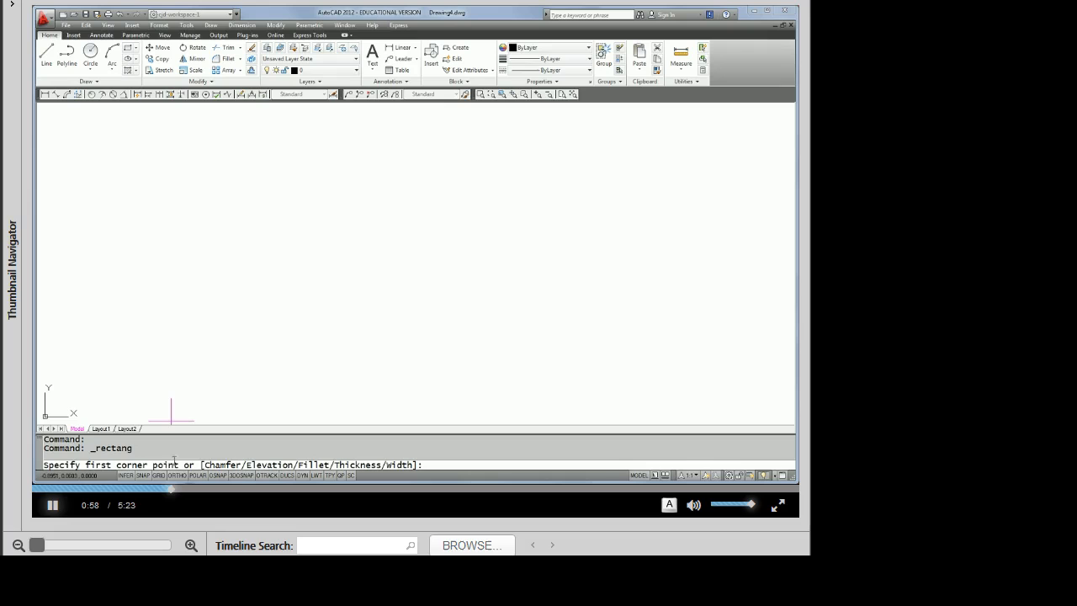
{"action": "mouse_move", "coordinate": [183, 200]}
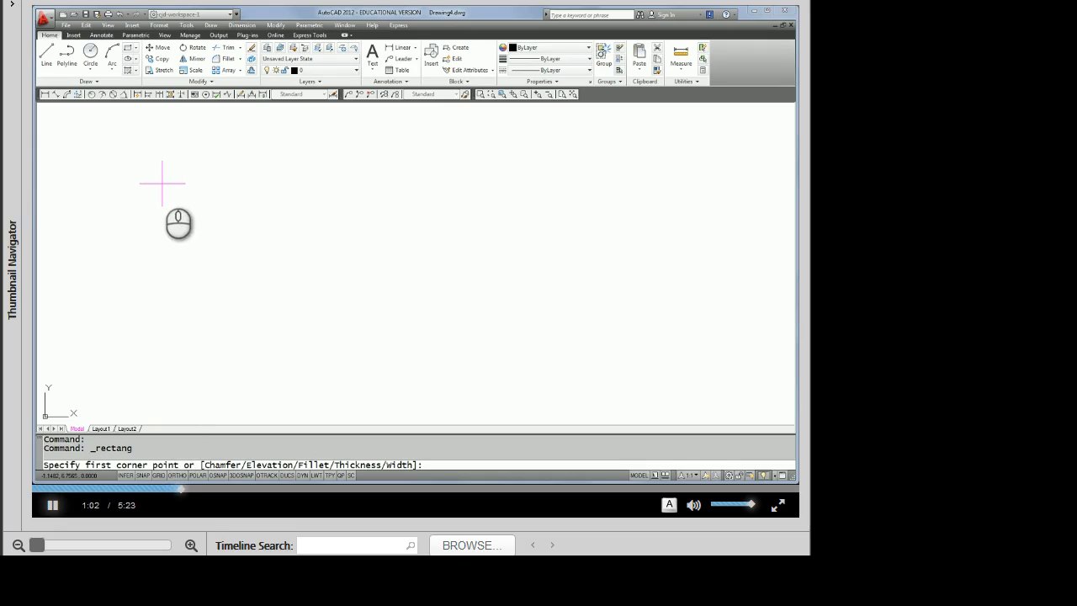
Step: Sketch a wide rectangle and a taller, narrower one beside it by picking corners
{"action": "left_click", "coordinate": [162, 182]}
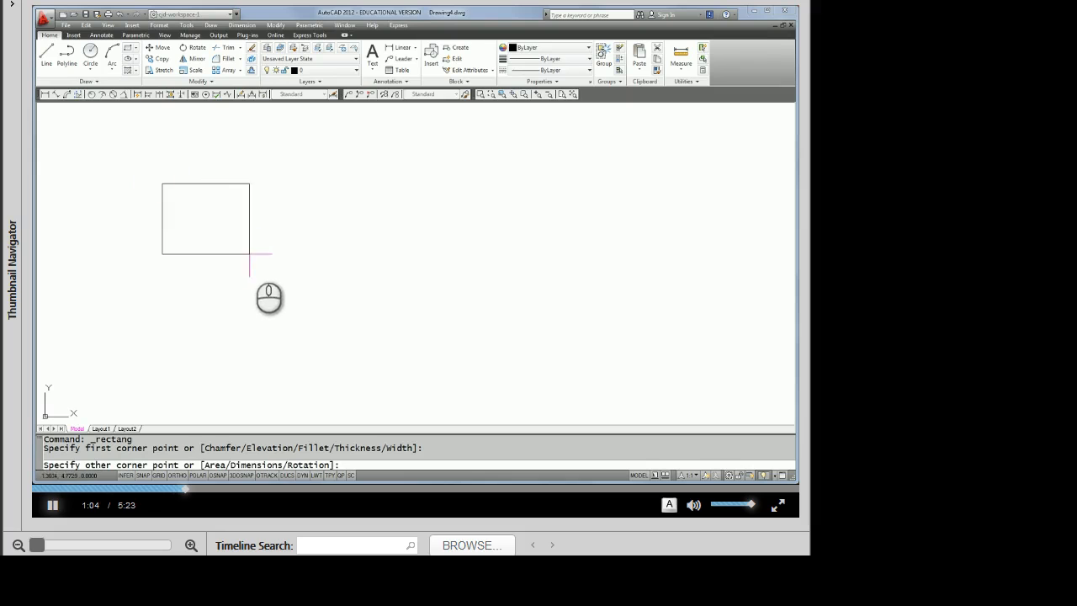
{"action": "mouse_move", "coordinate": [301, 303]}
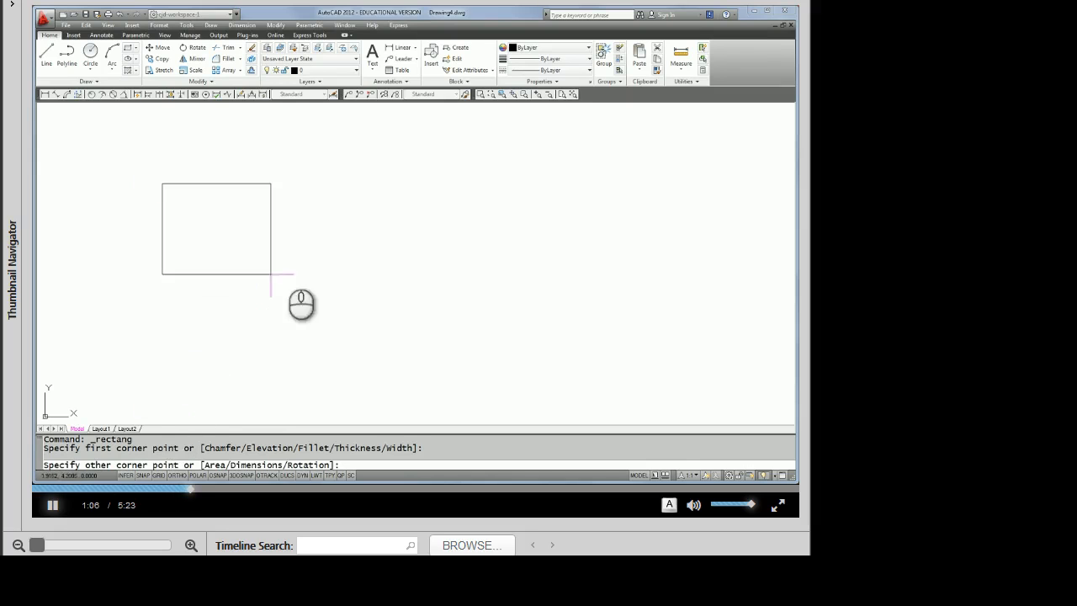
{"action": "mouse_move", "coordinate": [362, 390]}
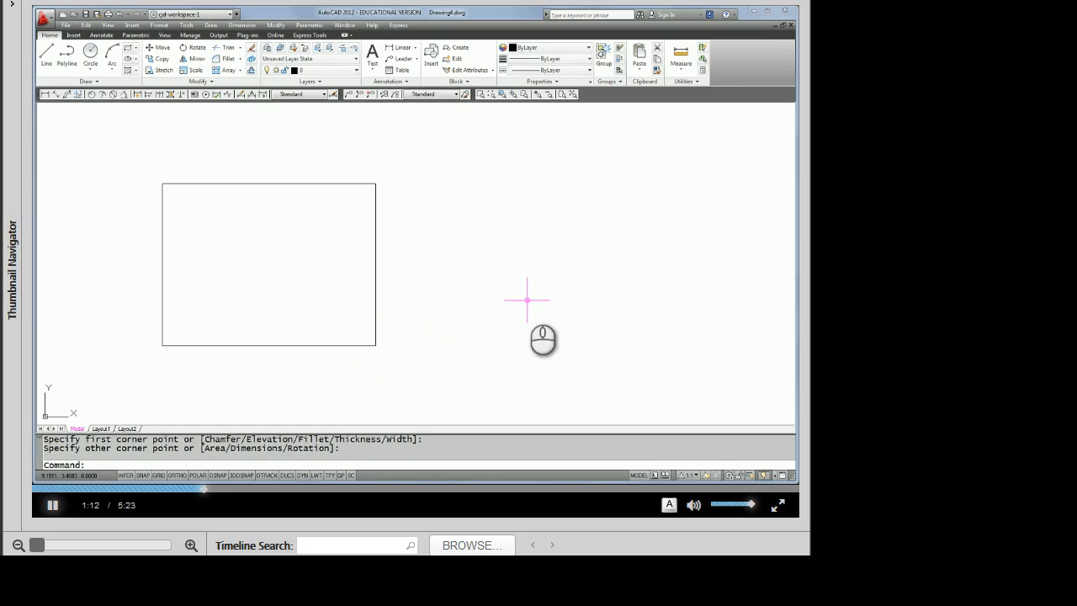
{"action": "mouse_move", "coordinate": [465, 232]}
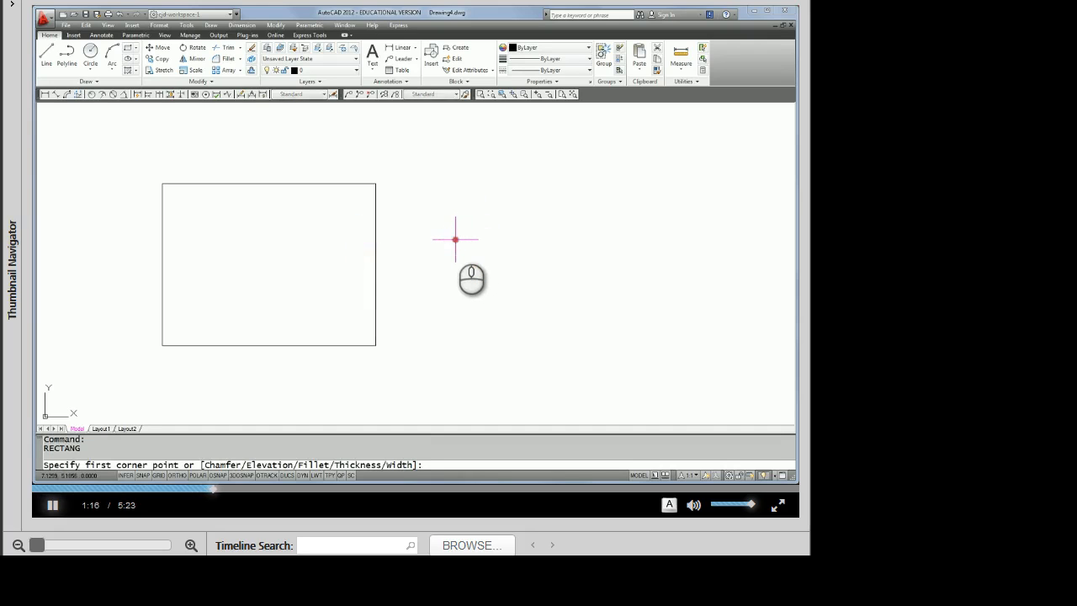
{"action": "mouse_move", "coordinate": [436, 177]}
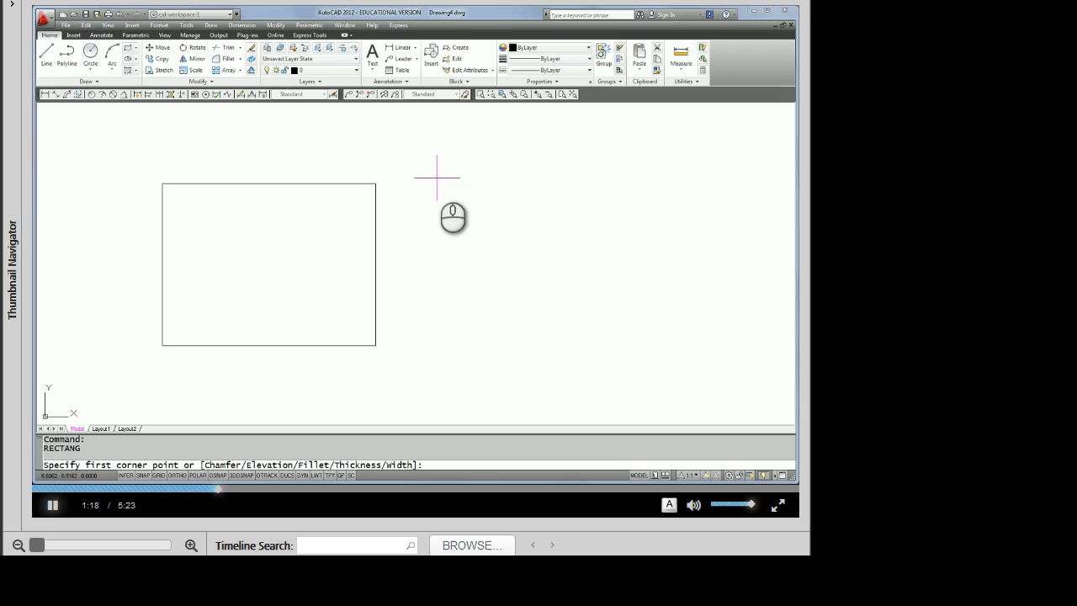
{"action": "left_click", "coordinate": [427, 155]}
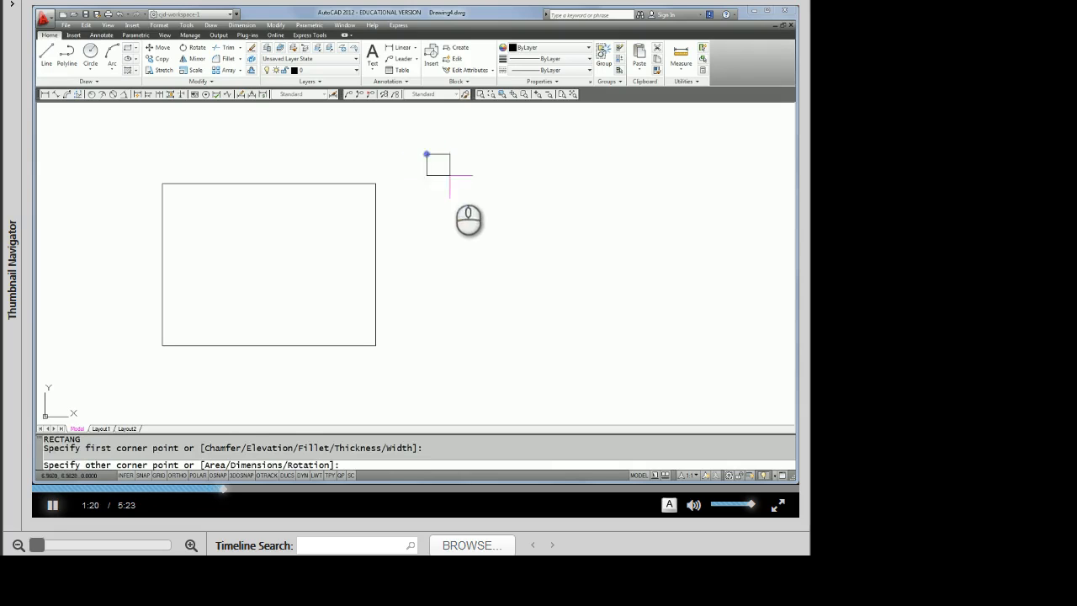
{"action": "left_click", "coordinate": [508, 335]}
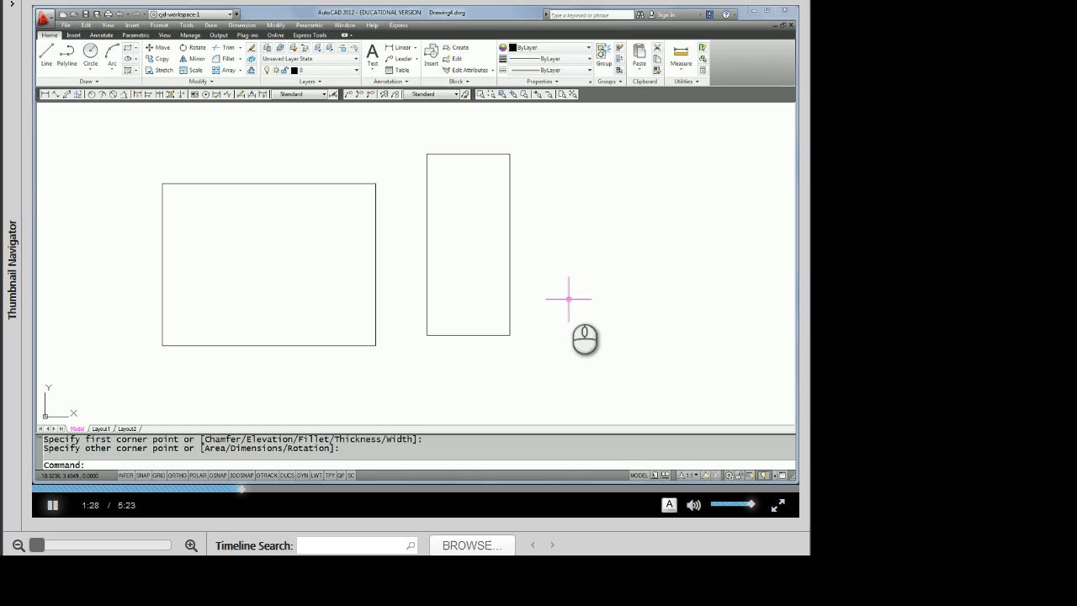
{"action": "mouse_move", "coordinate": [391, 218]}
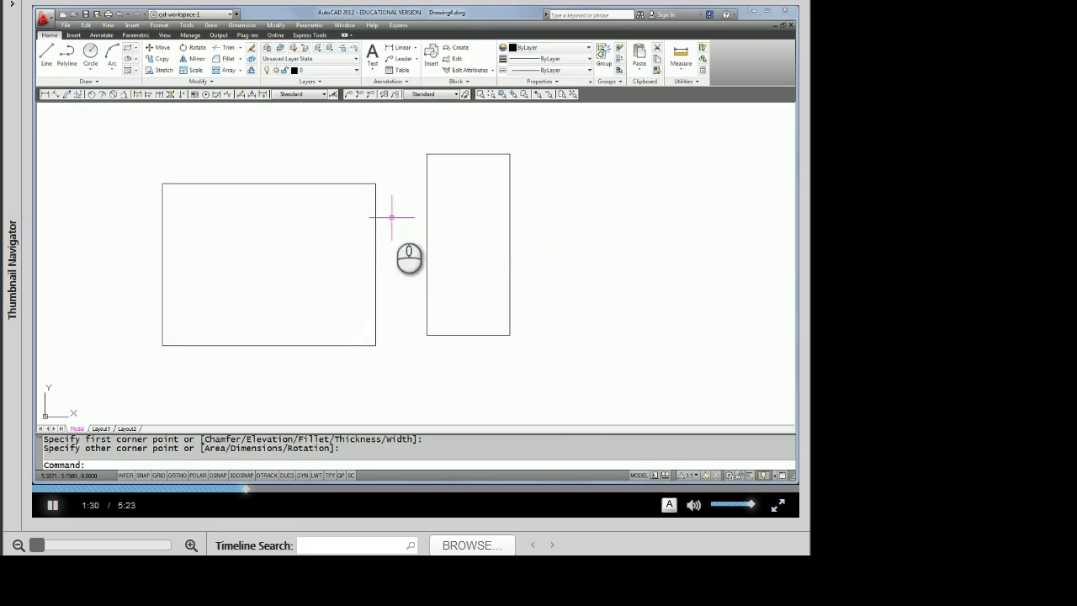
{"action": "mouse_move", "coordinate": [397, 229]}
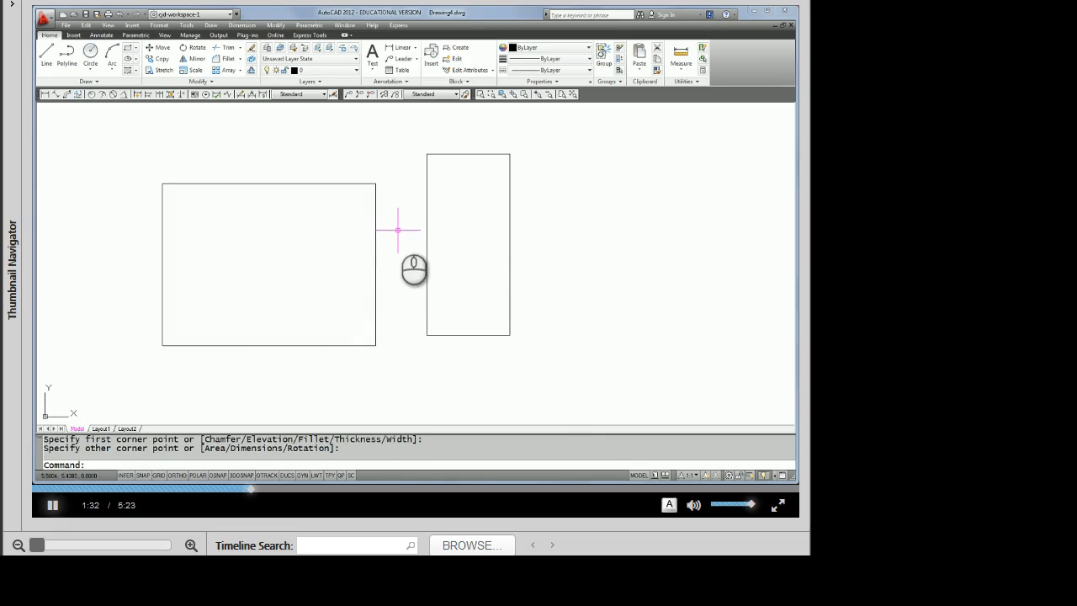
{"action": "mouse_move", "coordinate": [410, 214]}
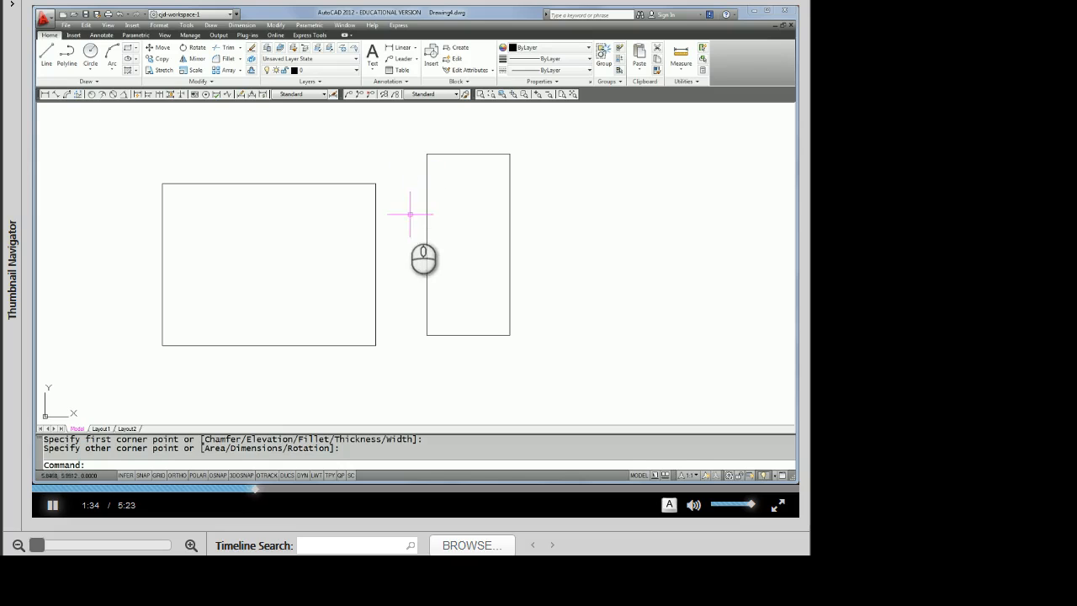
{"action": "mouse_move", "coordinate": [398, 195]}
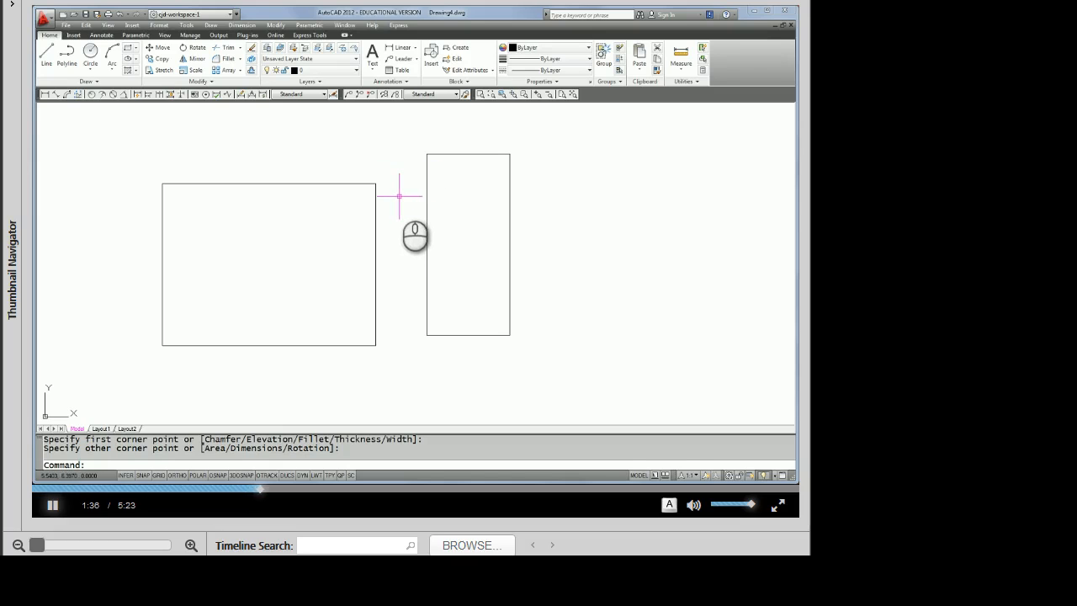
{"action": "mouse_move", "coordinate": [402, 196]}
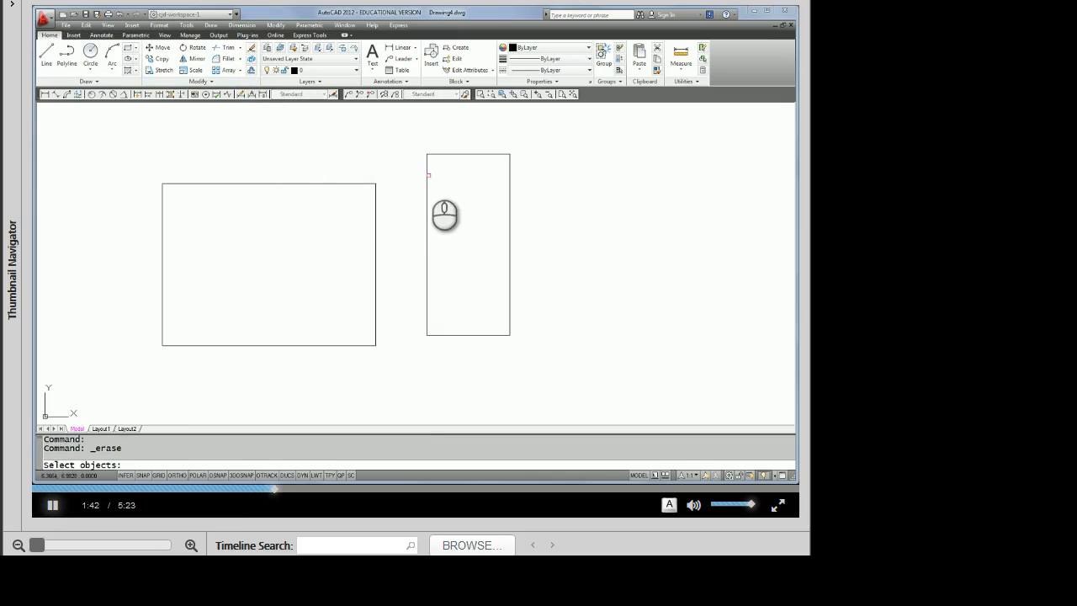
Step: Erase both sketched rectangles, leaving the drawing empty
{"action": "left_click", "coordinate": [373, 215]}
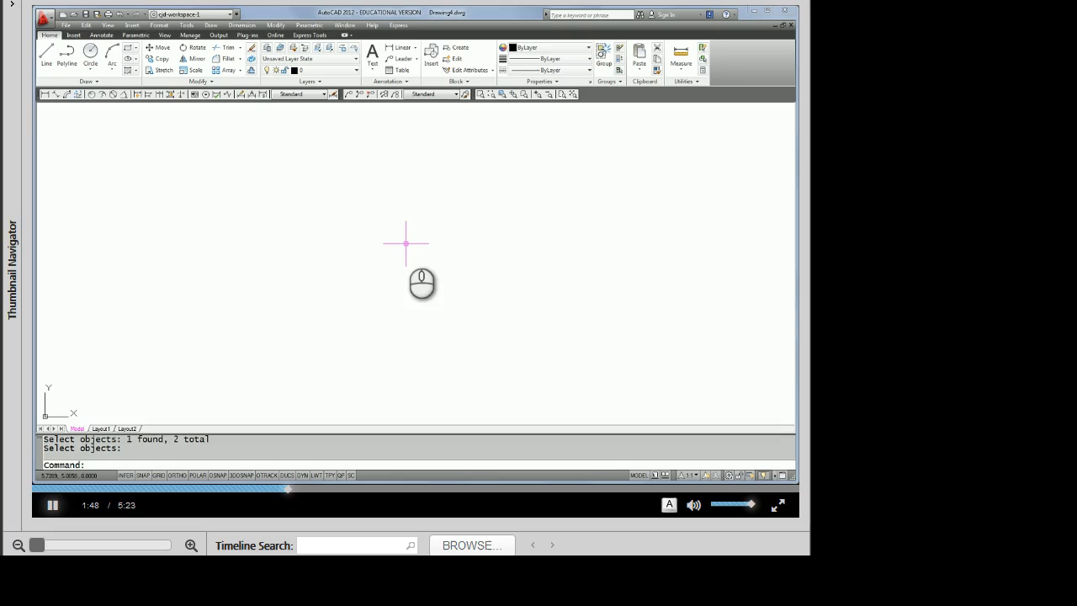
{"action": "mouse_move", "coordinate": [114, 114]}
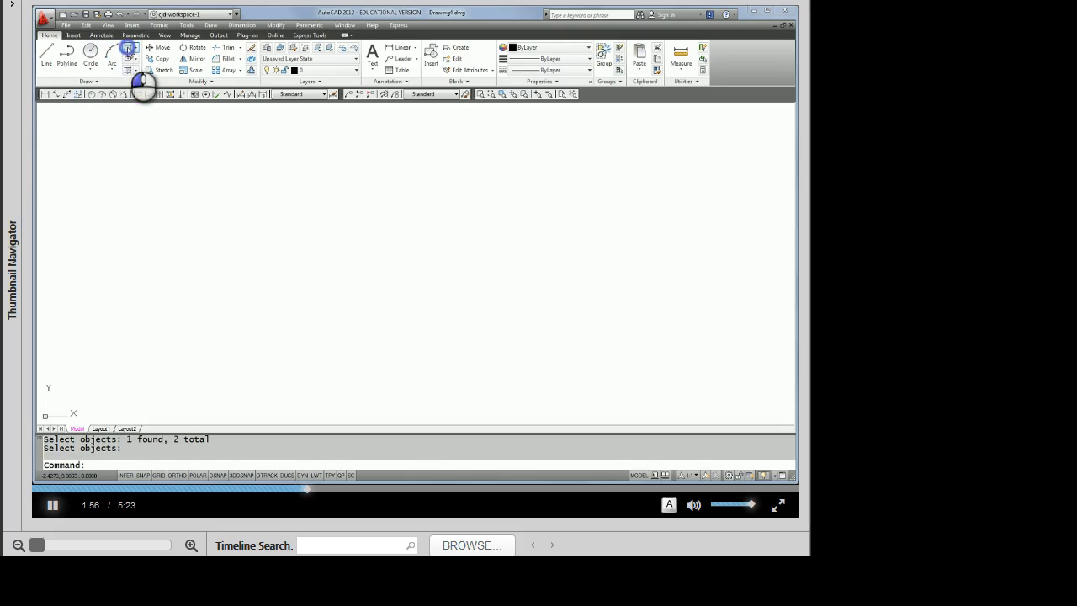
{"action": "left_click", "coordinate": [127, 47]}
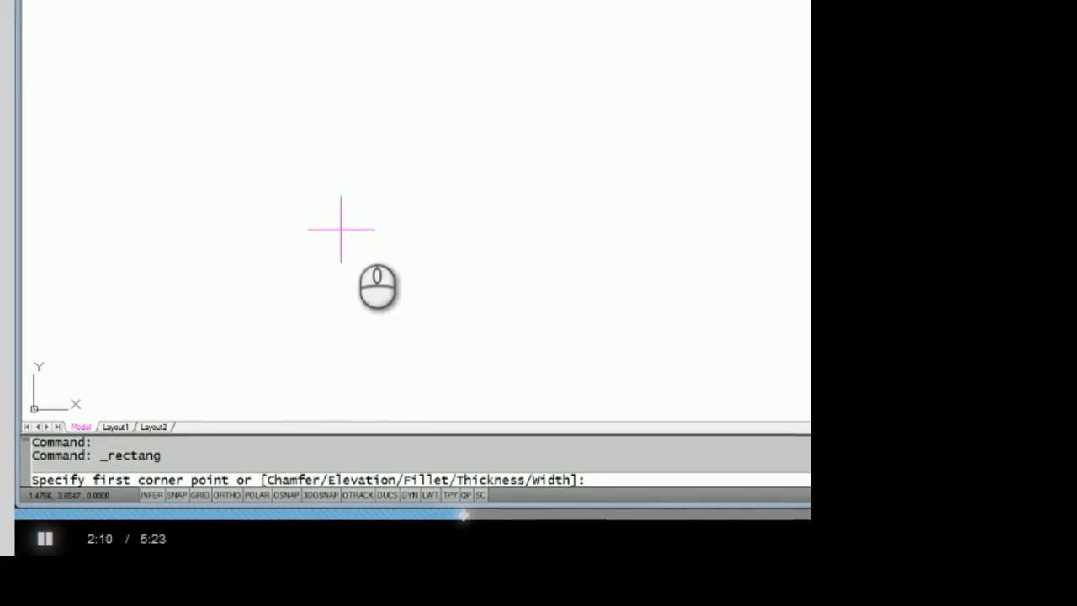
{"action": "mouse_move", "coordinate": [299, 316]}
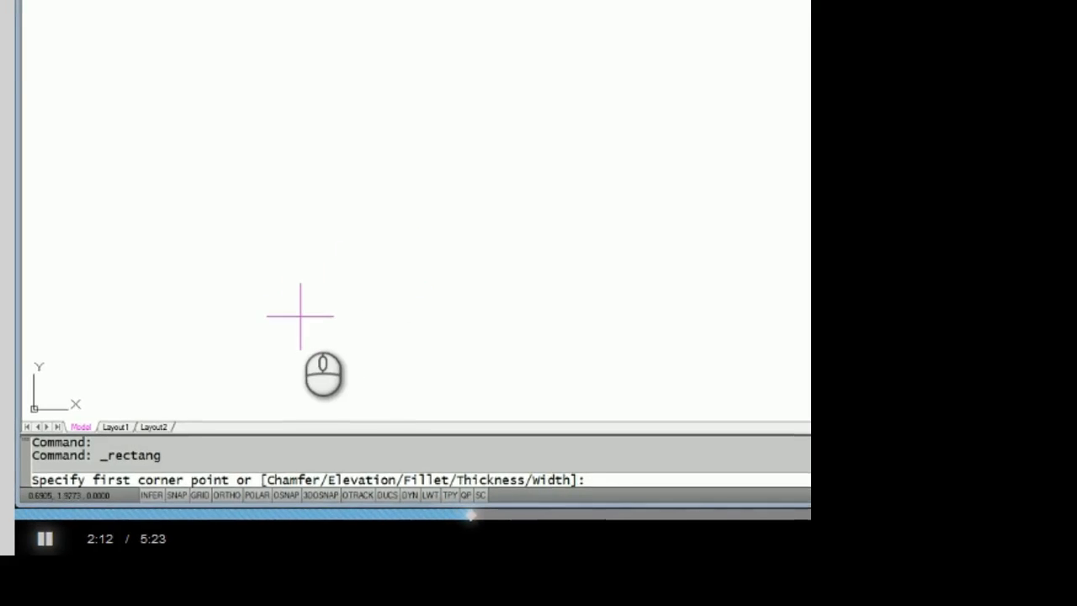
{"action": "left_click", "coordinate": [299, 316]}
{"action": "type", "text": "@"}
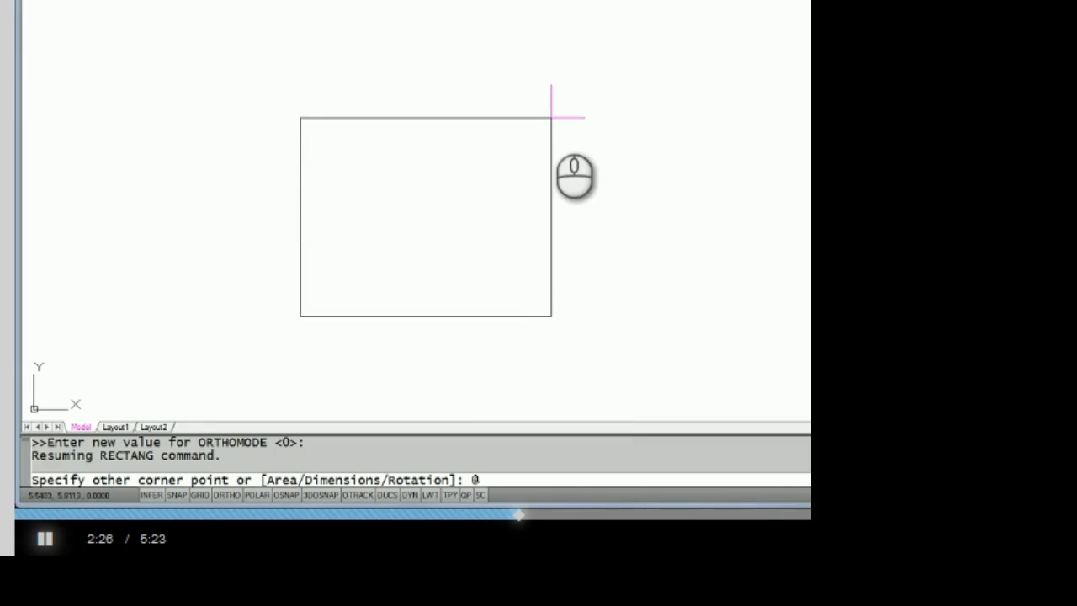
{"action": "type", "text": "1"}
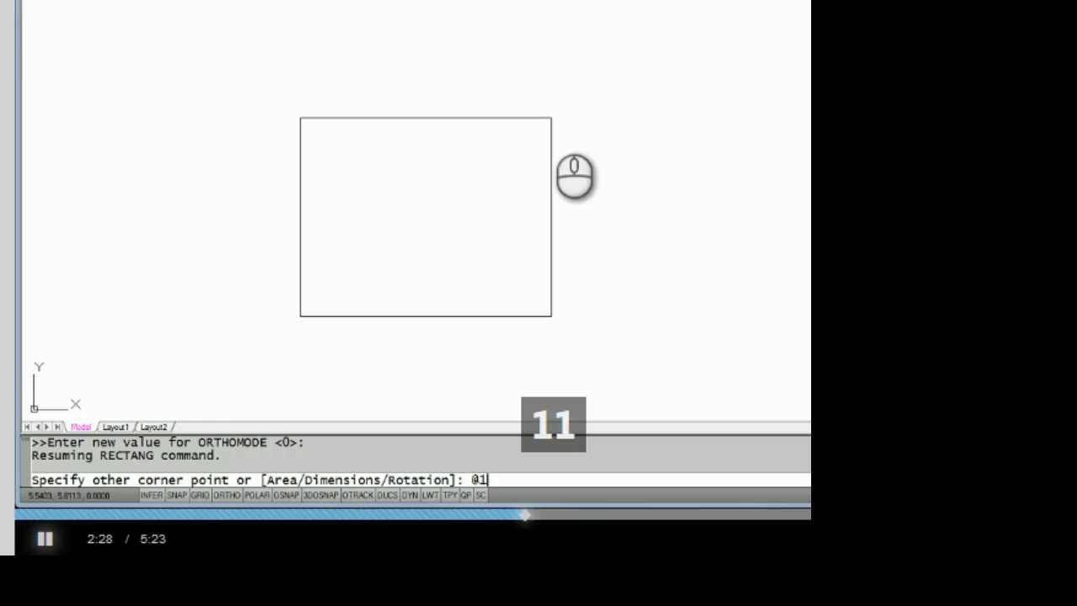
{"action": "type", "text": "1"}
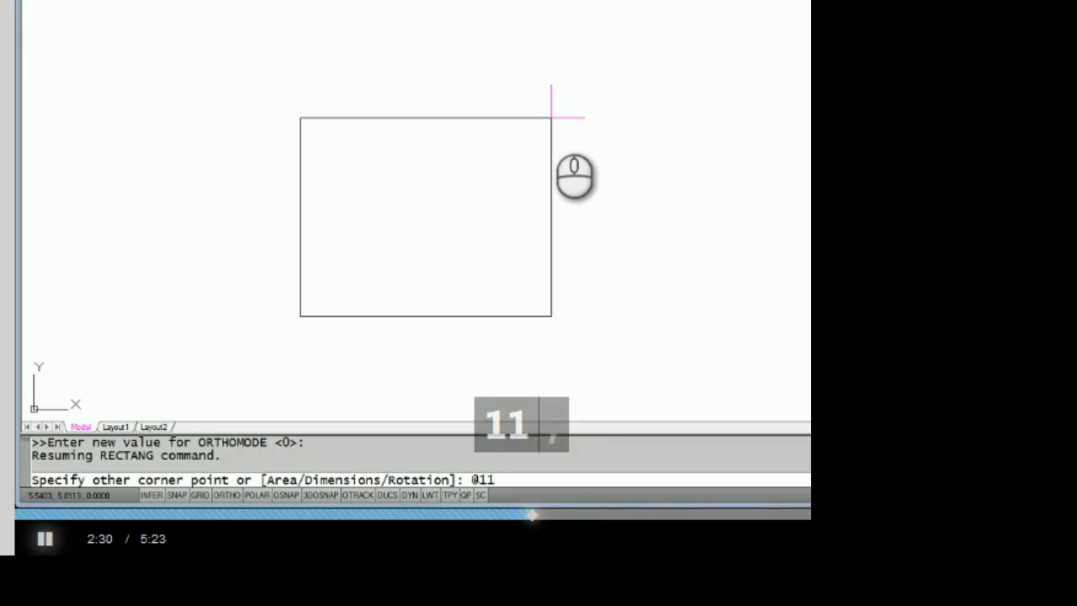
{"action": "type", "text": ","}
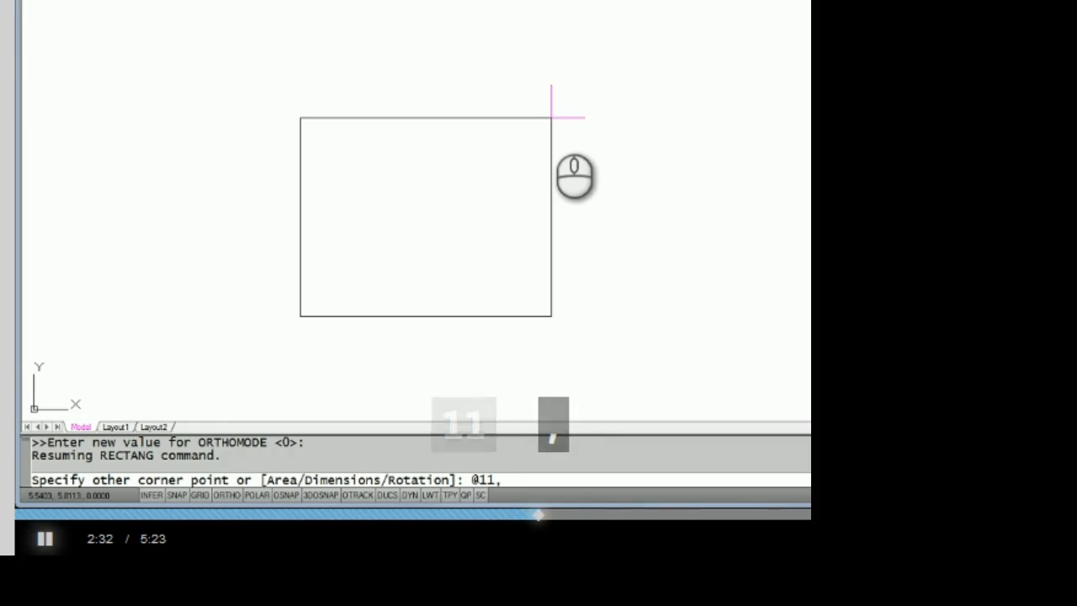
{"action": "type", "text": "8"}
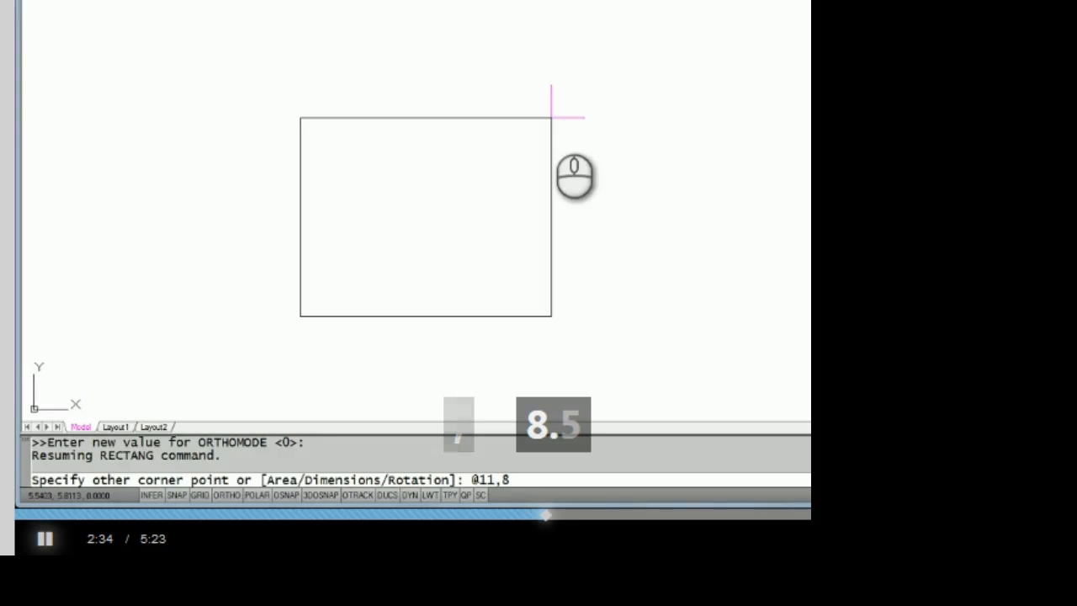
{"action": "type", "text": ".5"}
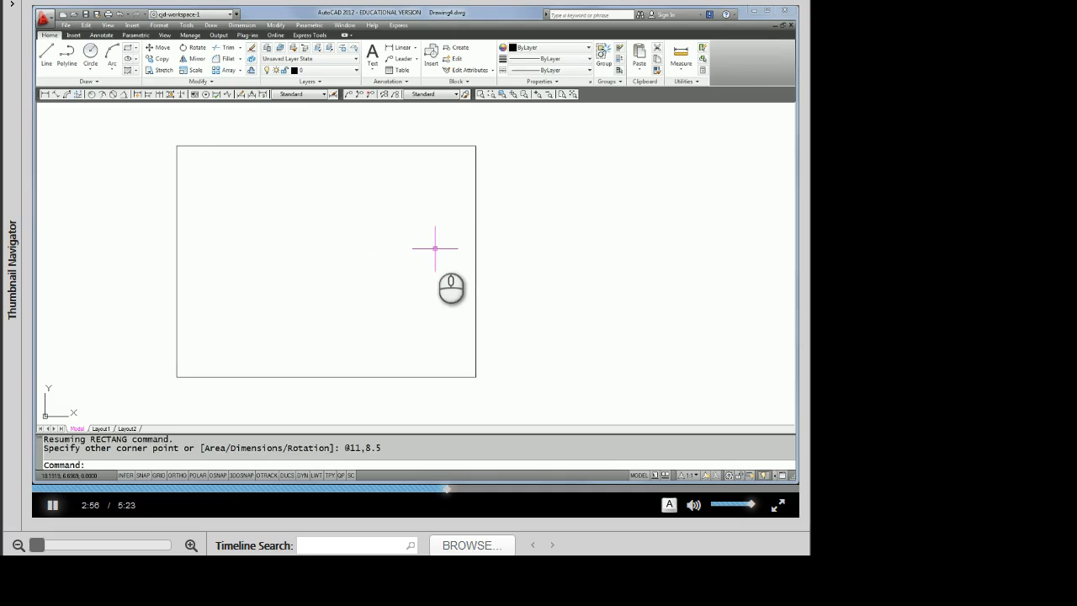
{"action": "mouse_move", "coordinate": [434, 168]}
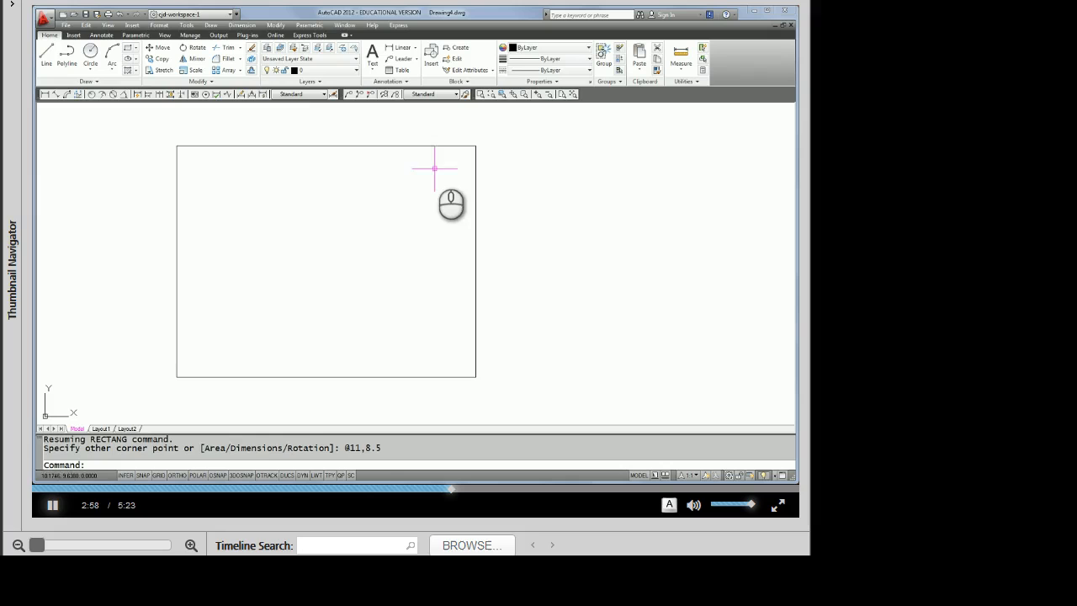
{"action": "mouse_move", "coordinate": [296, 180]}
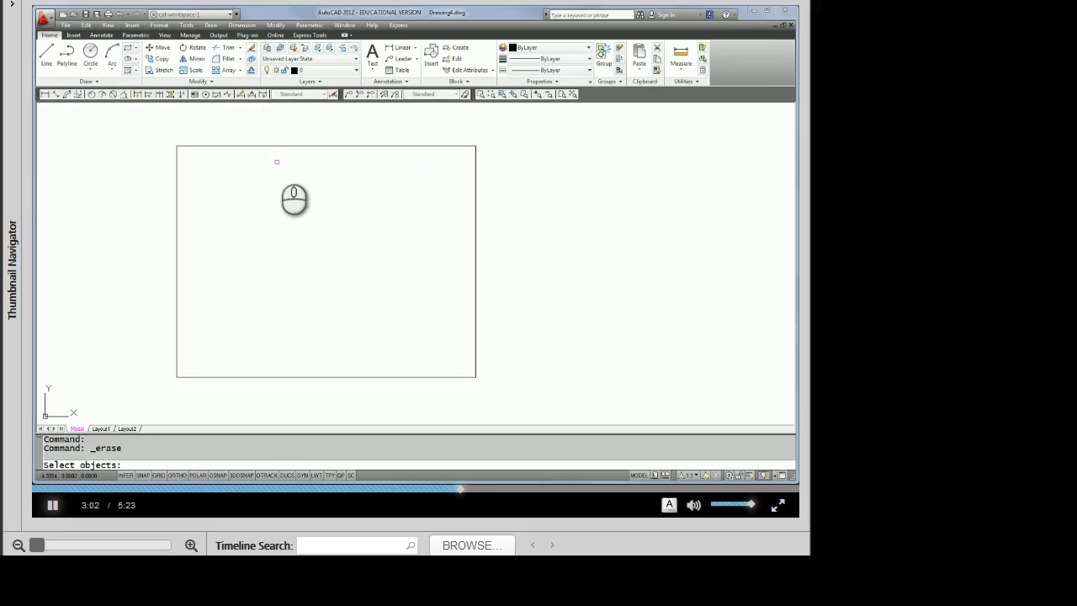
Step: Erase the 11 by 8.5 rectangle so the drawing is empty again
{"action": "left_click", "coordinate": [313, 215]}
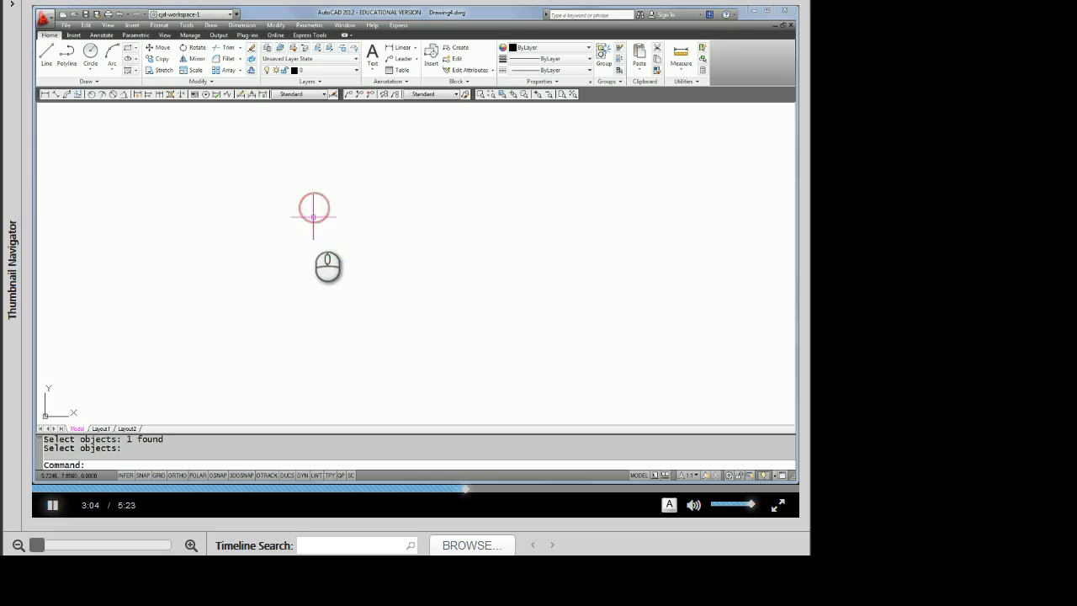
{"action": "mouse_move", "coordinate": [471, 243]}
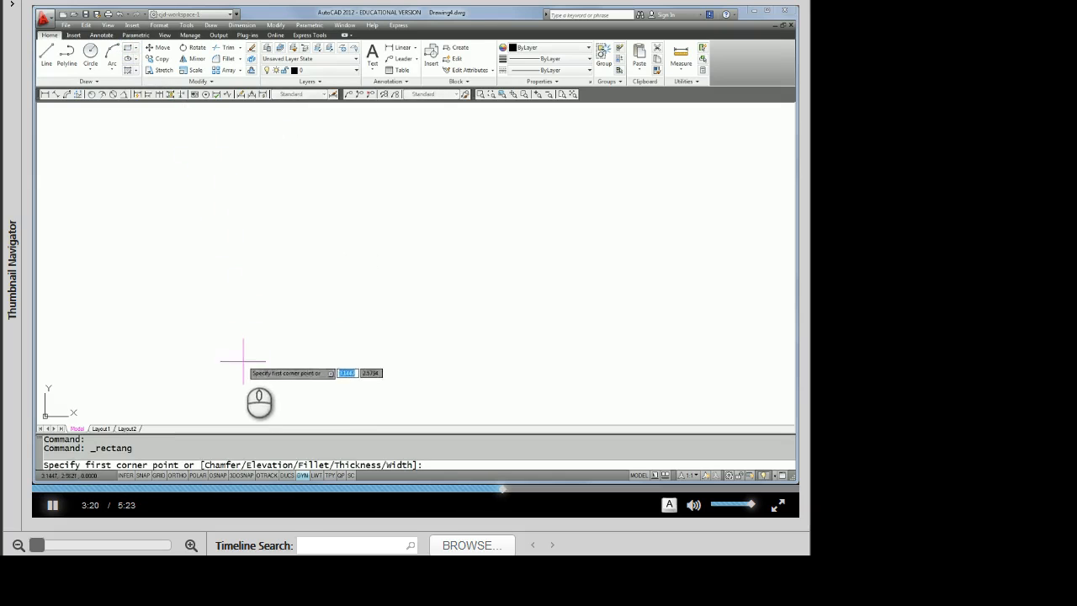
Step: Draw a fresh rectangle from a picked corner, 11 wide and 8.5 tall
{"action": "left_click", "coordinate": [242, 360]}
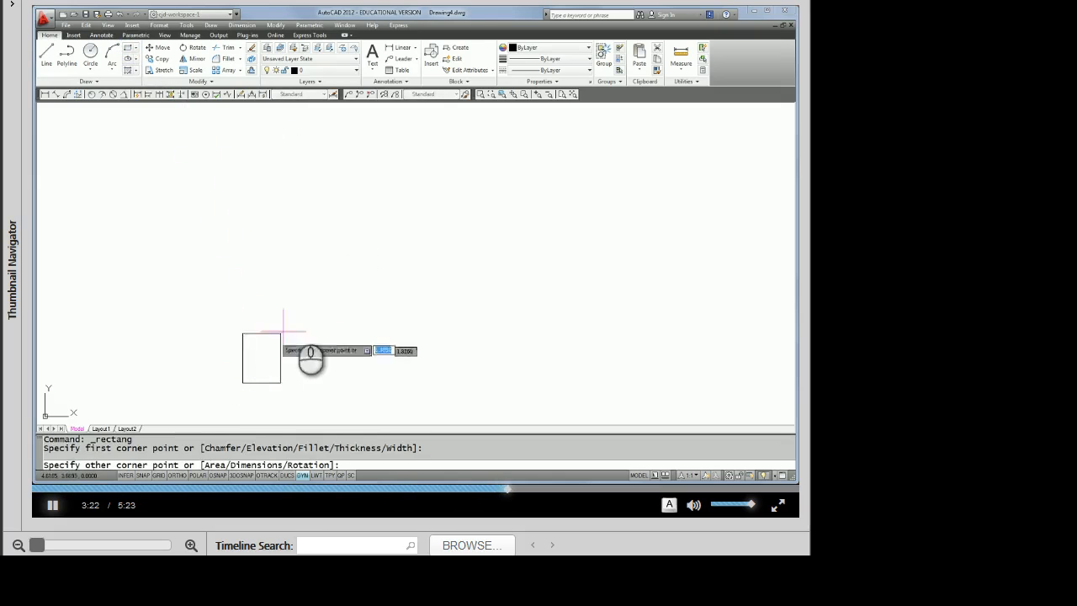
{"action": "mouse_move", "coordinate": [389, 252]}
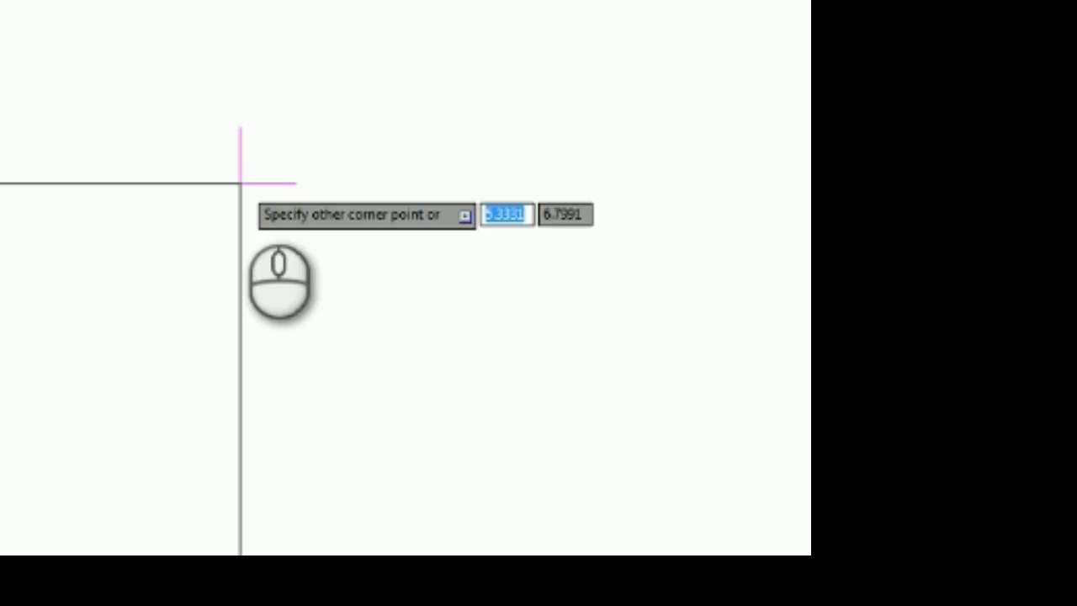
{"action": "type", "text": "11"}
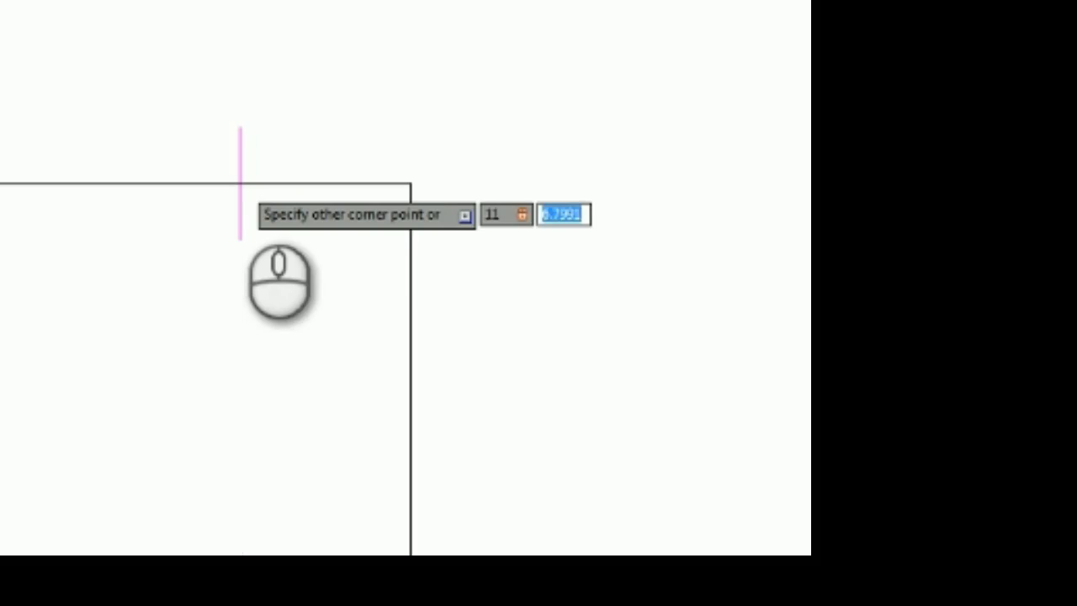
{"action": "type", "text": "8"}
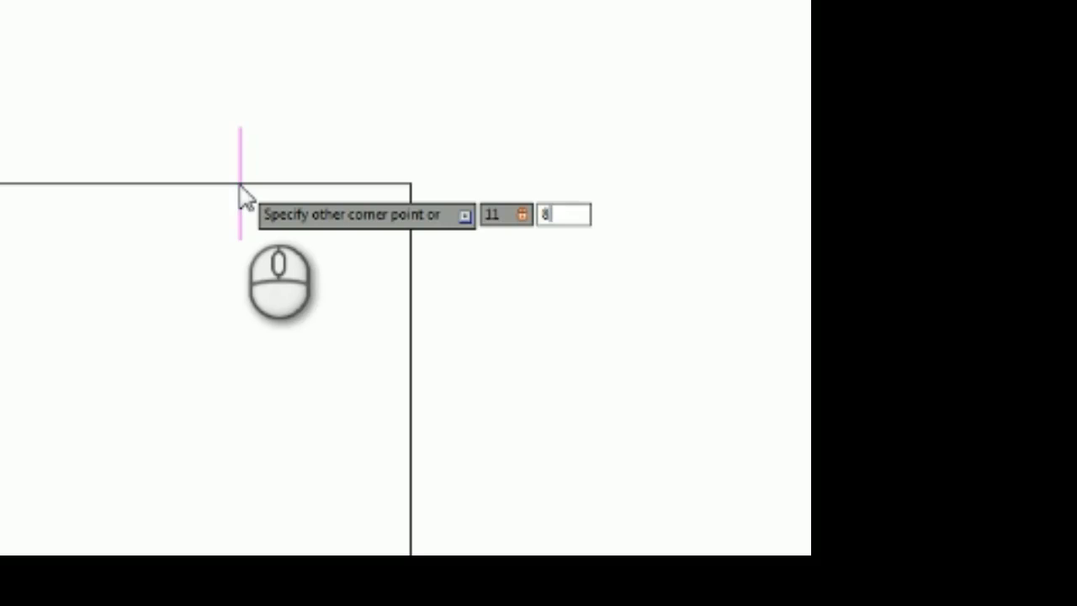
{"action": "type", "text": ".5"}
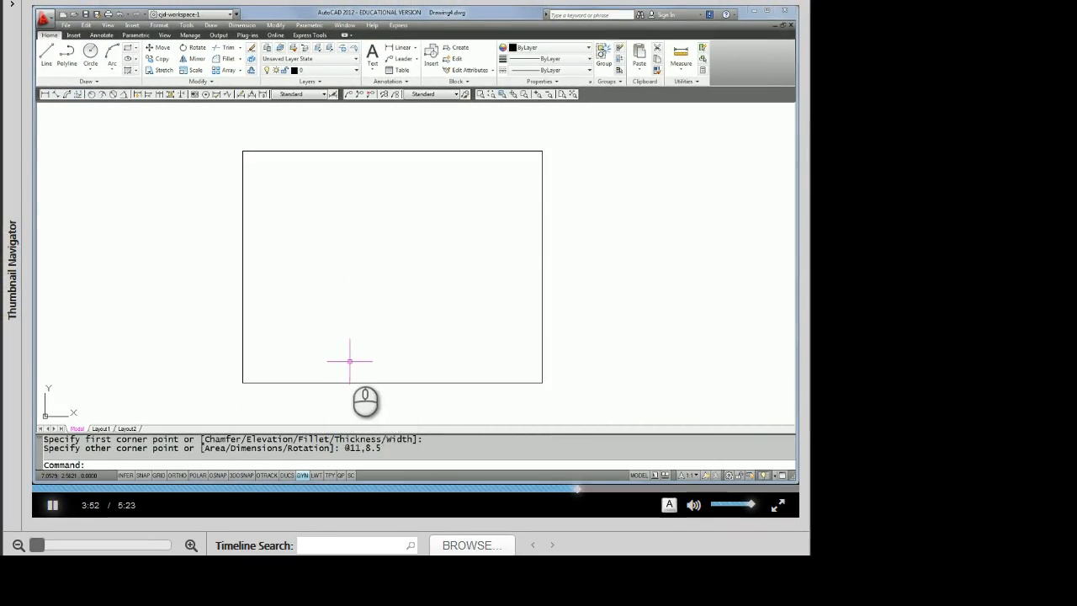
{"action": "mouse_move", "coordinate": [429, 319]}
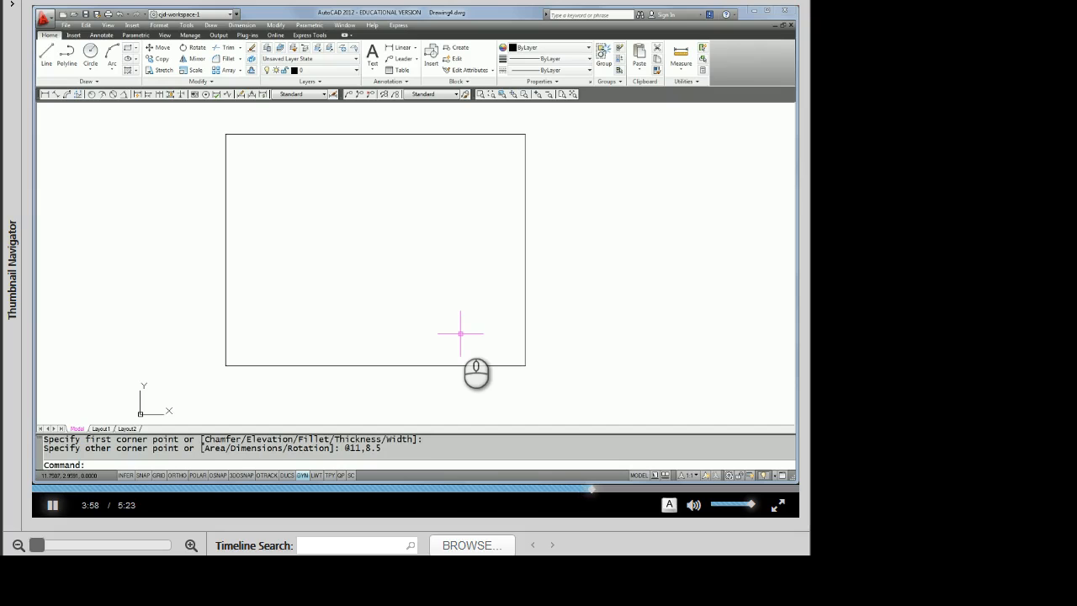
{"action": "mouse_move", "coordinate": [219, 243]}
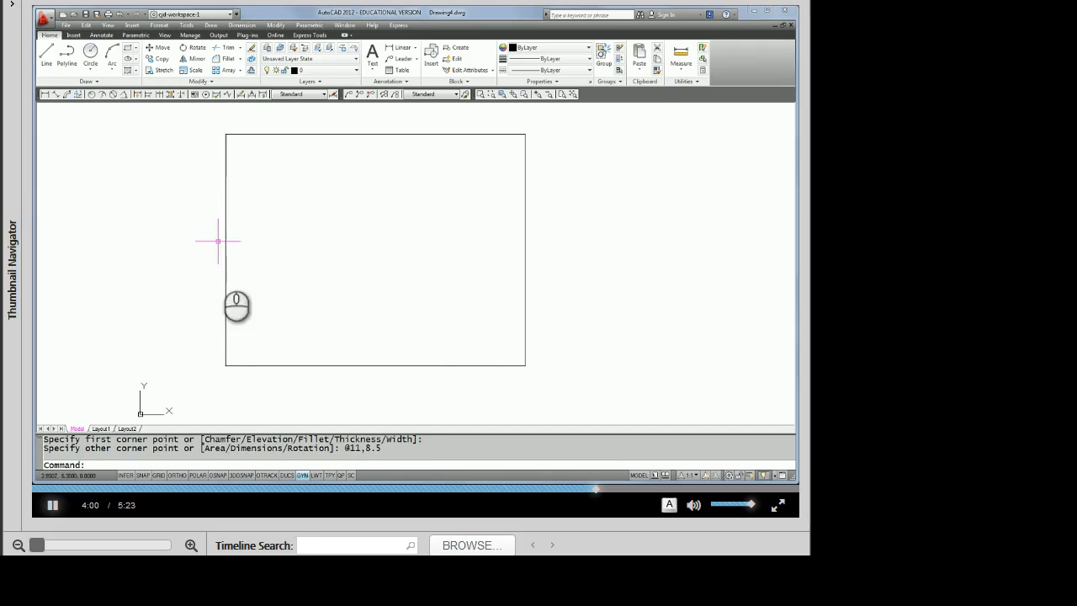
{"action": "mouse_move", "coordinate": [531, 136]}
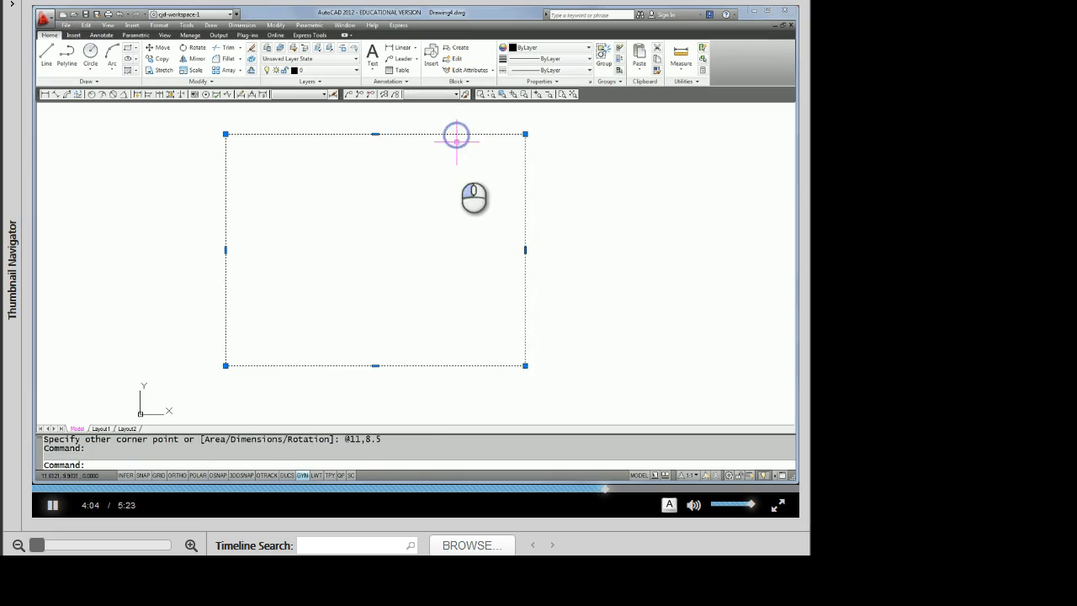
{"action": "mouse_move", "coordinate": [411, 316]}
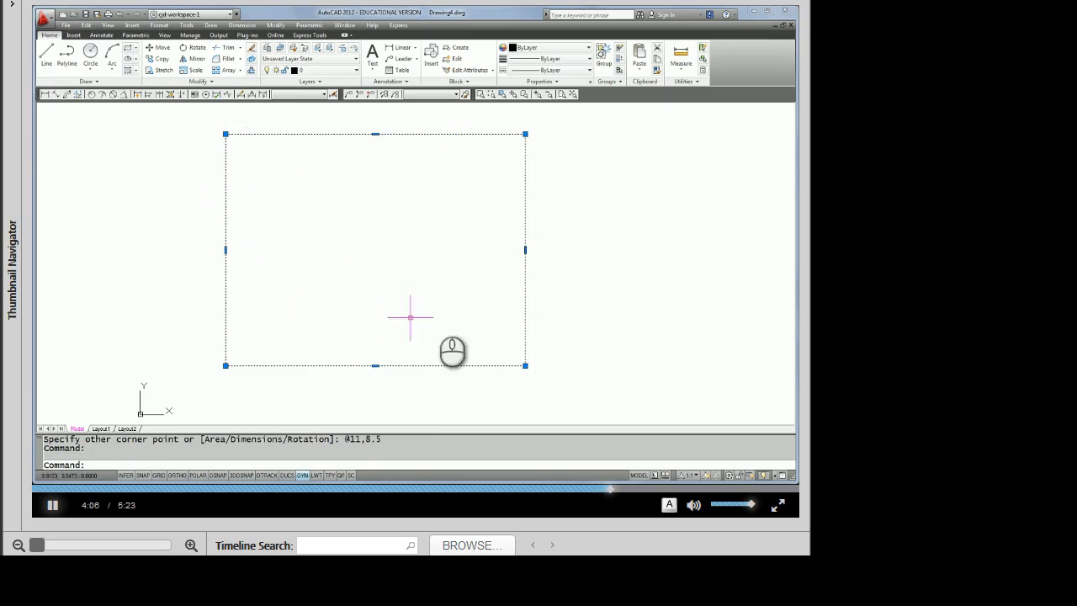
{"action": "mouse_move", "coordinate": [318, 162]}
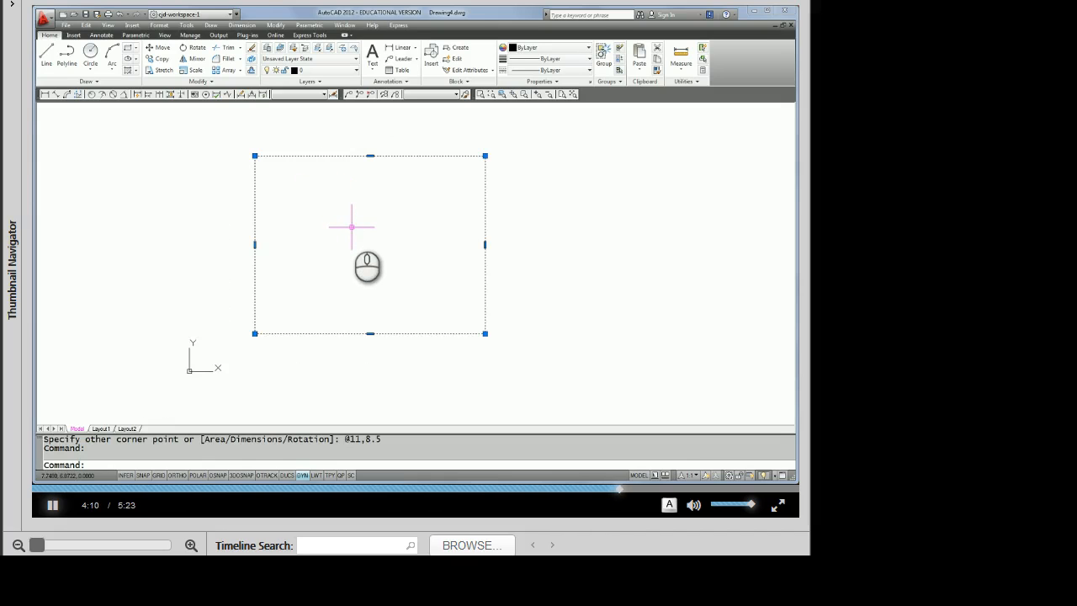
{"action": "key", "text": "Escape"}
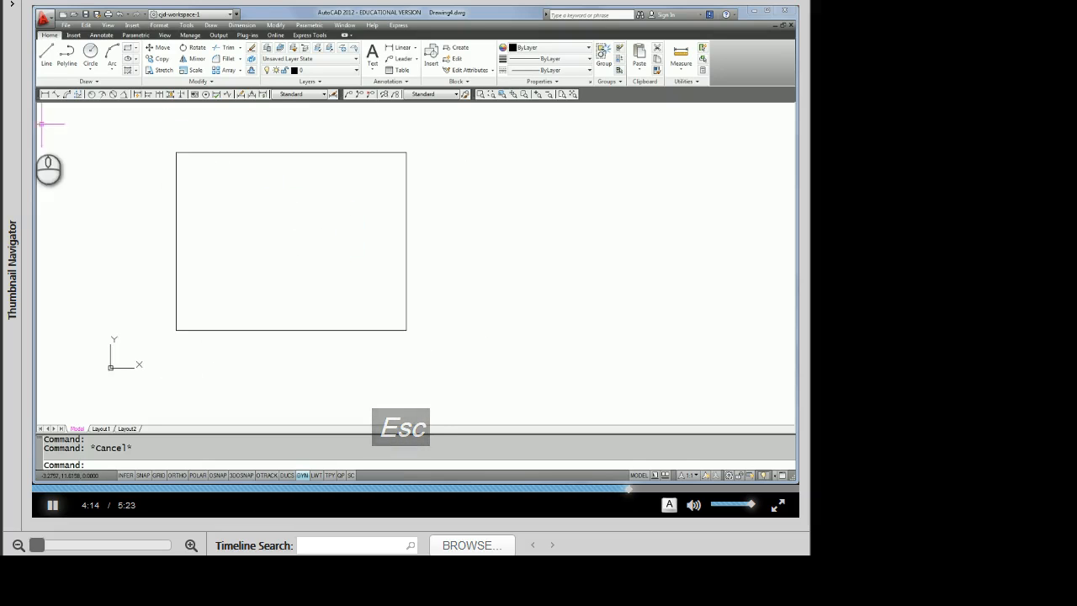
Step: Draw a matching 11 by 8.5 rectangle to the right using four separate lines
{"action": "left_click", "coordinate": [47, 52]}
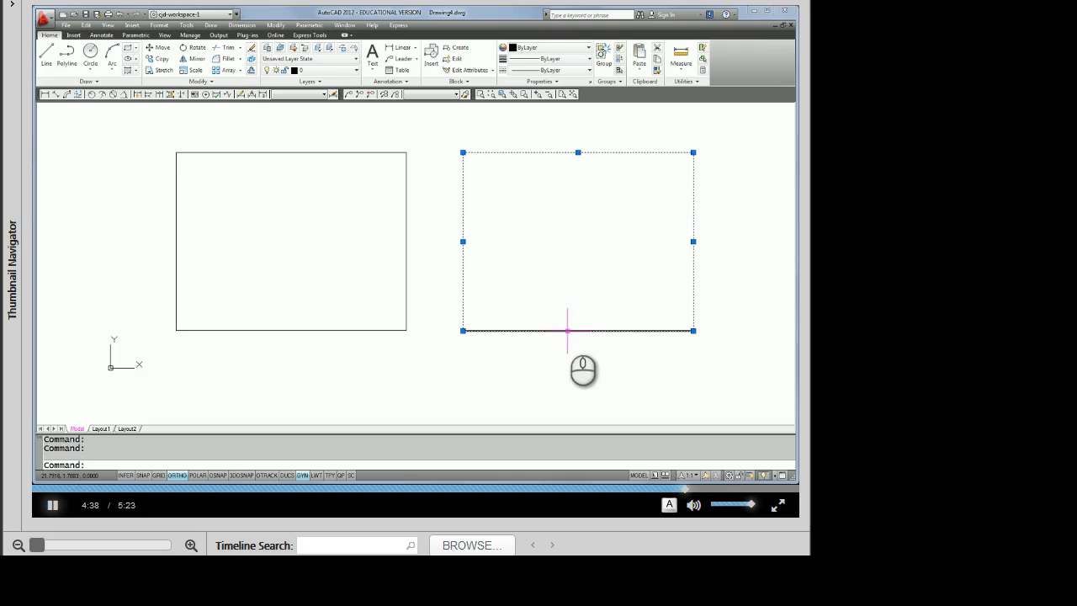
{"action": "mouse_move", "coordinate": [408, 198]}
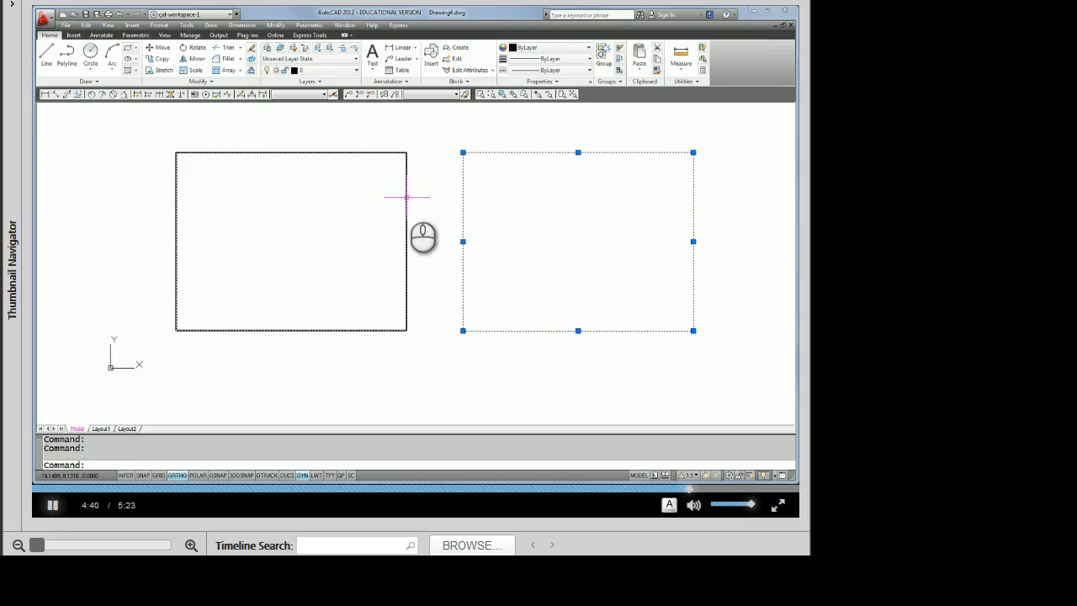
{"action": "left_click", "coordinate": [289, 243]}
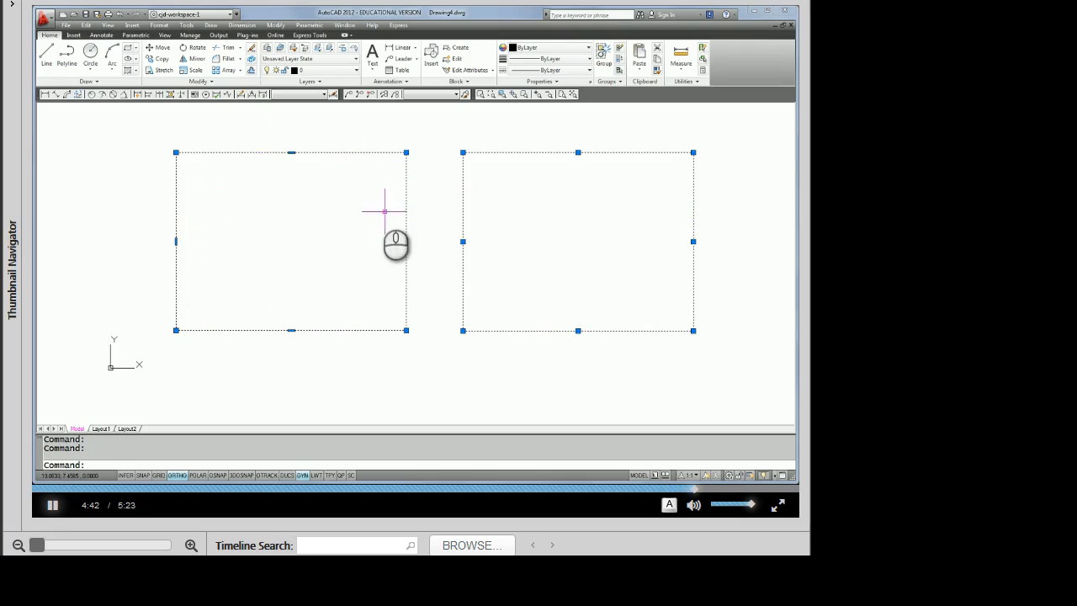
{"action": "mouse_move", "coordinate": [542, 219]}
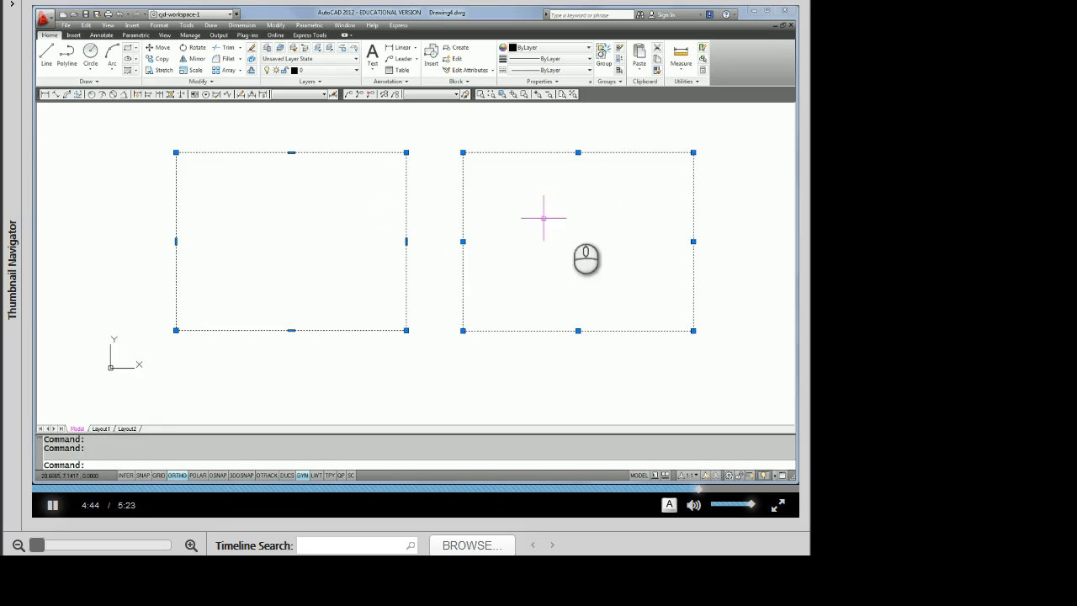
{"action": "mouse_move", "coordinate": [631, 225]}
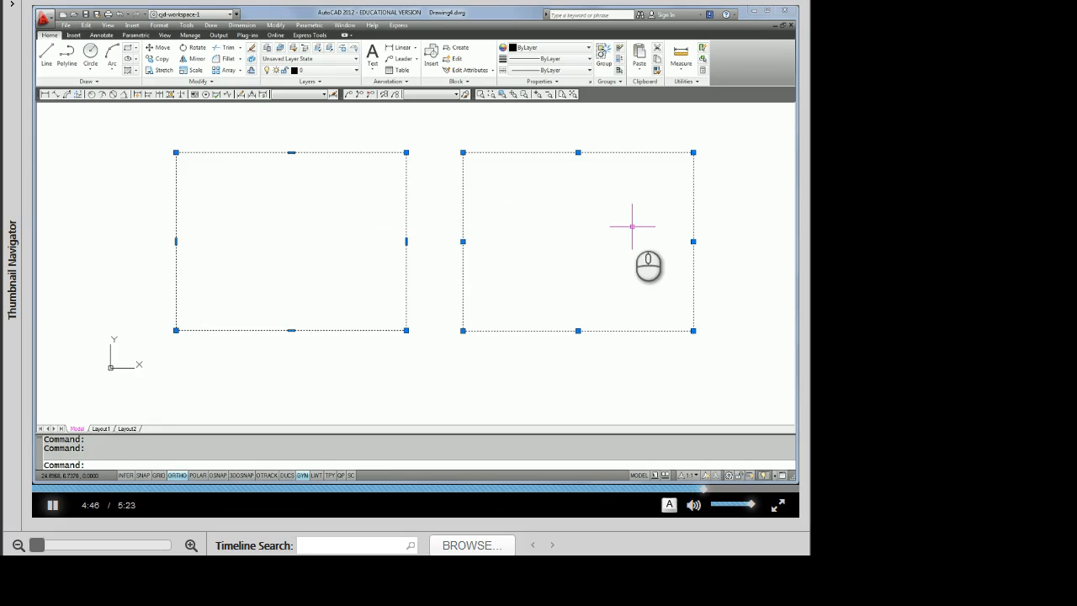
{"action": "mouse_move", "coordinate": [600, 282]}
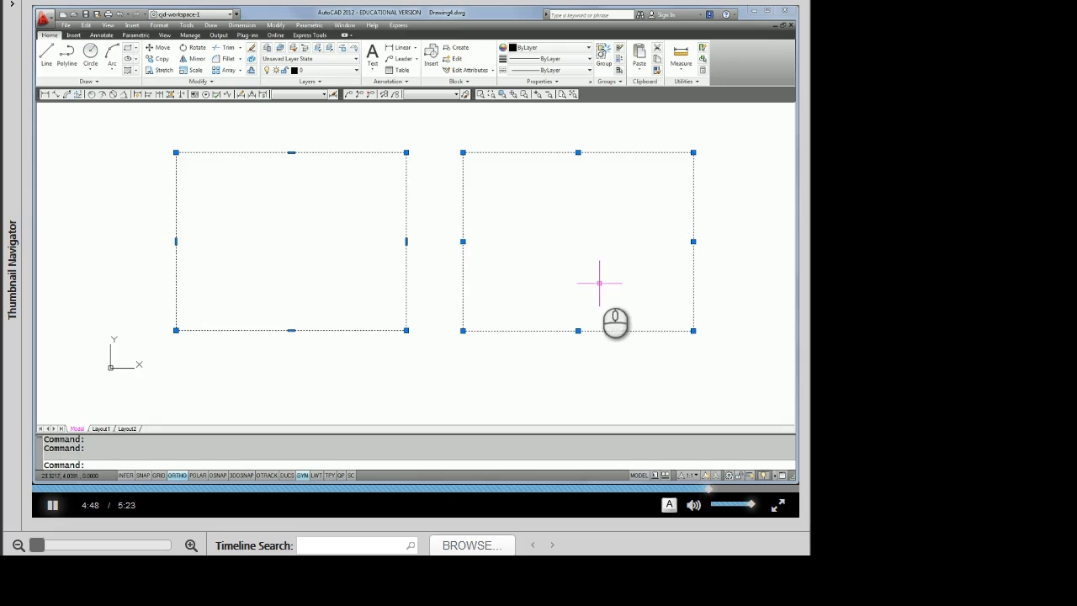
{"action": "mouse_move", "coordinate": [338, 219]}
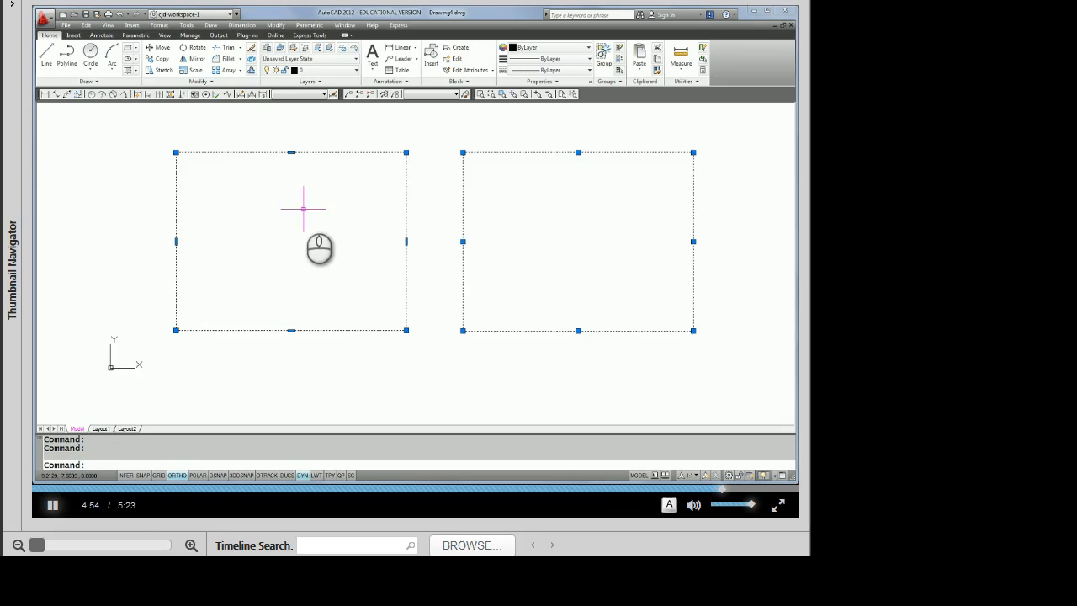
{"action": "key", "text": "Escape"}
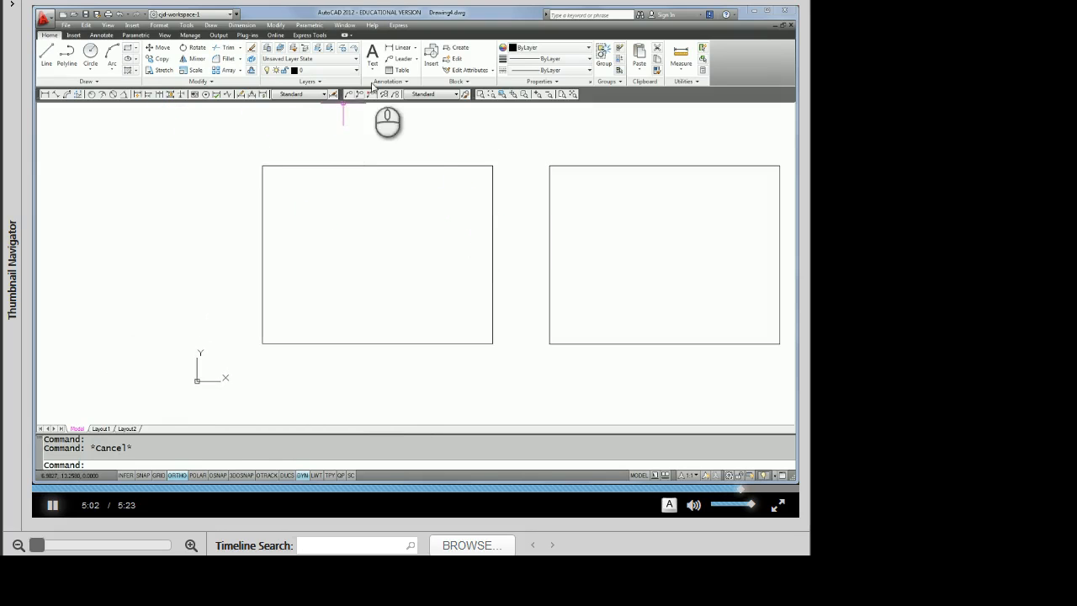
Step: Add linear dimensions 11.0000 across the left rectangle's top and 8.5000 along its left side
{"action": "left_click", "coordinate": [402, 47]}
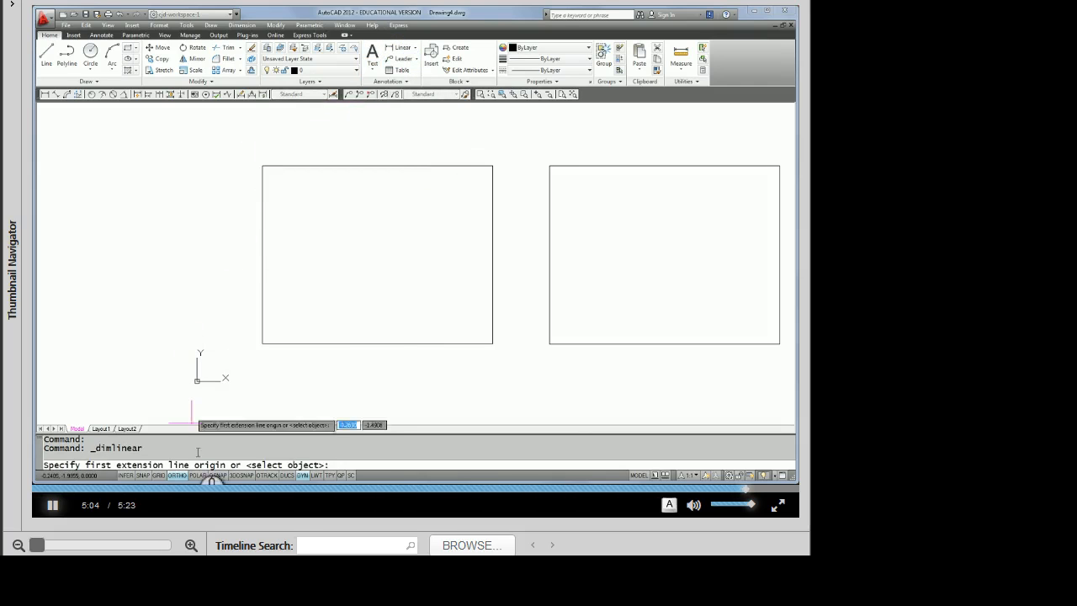
{"action": "mouse_move", "coordinate": [266, 167]}
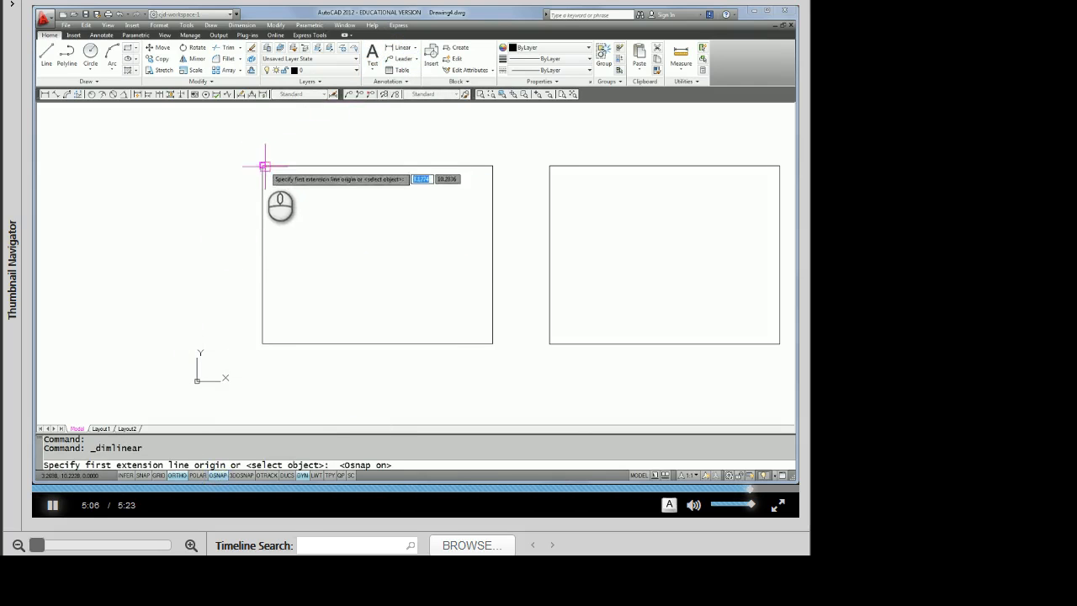
{"action": "left_click", "coordinate": [495, 165]}
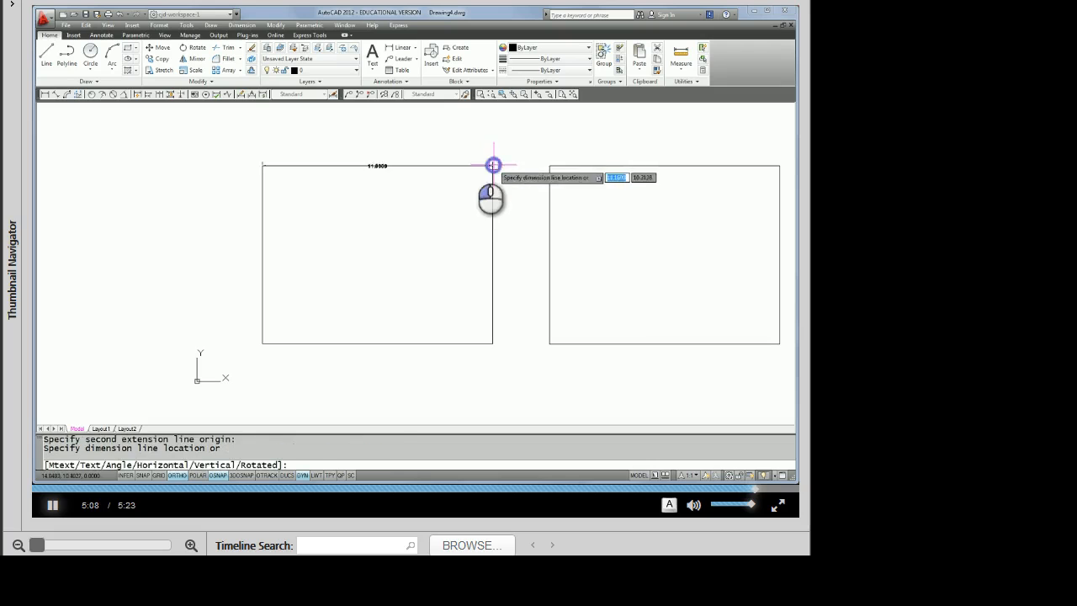
{"action": "left_click", "coordinate": [495, 165]}
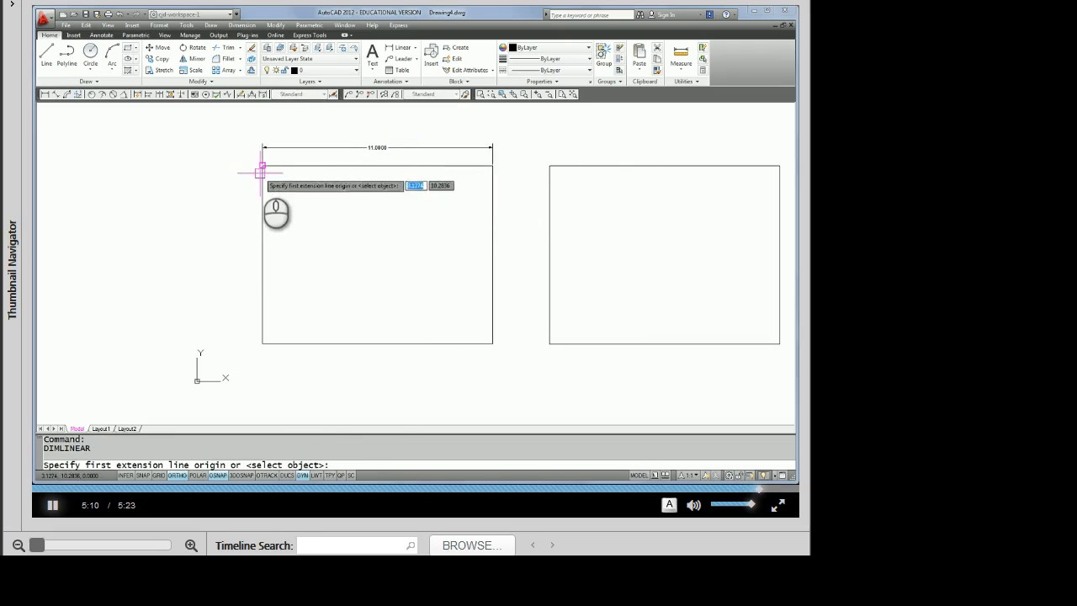
{"action": "left_click", "coordinate": [239, 327]}
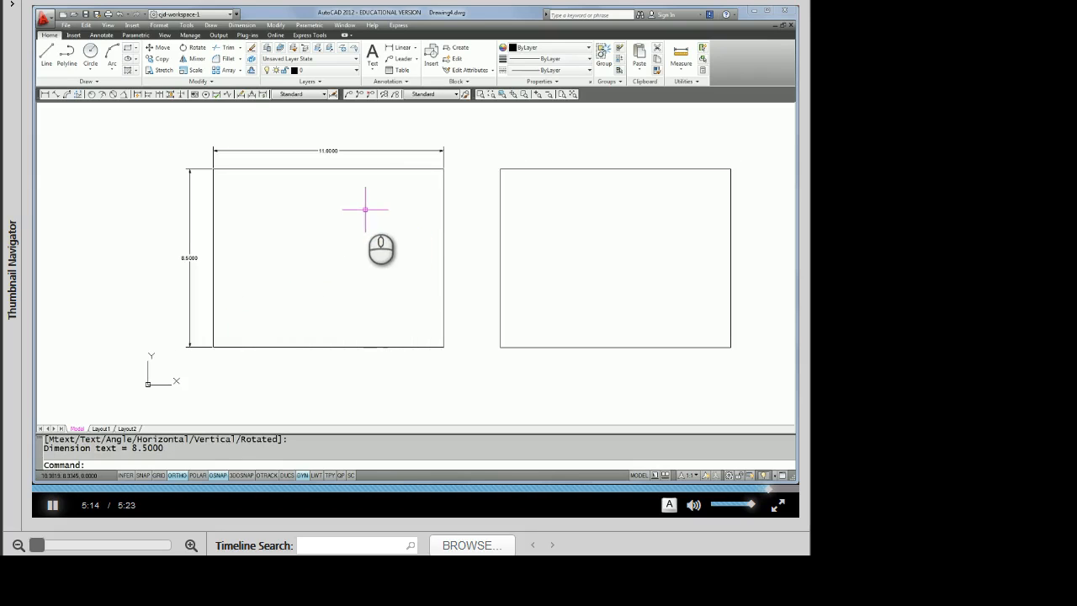
{"action": "mouse_move", "coordinate": [397, 244]}
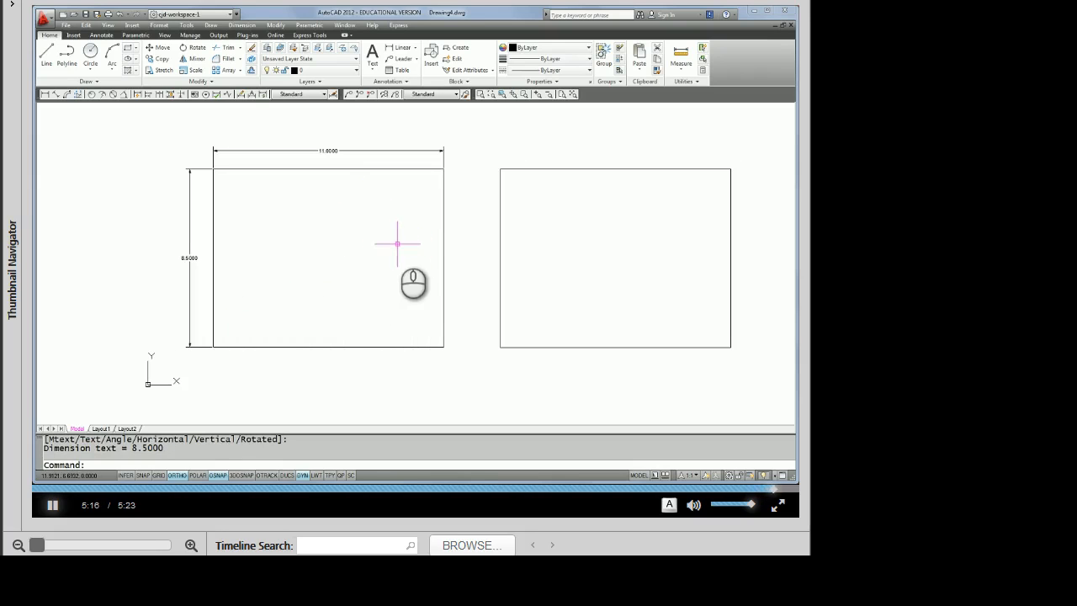
{"action": "mouse_move", "coordinate": [368, 255]}
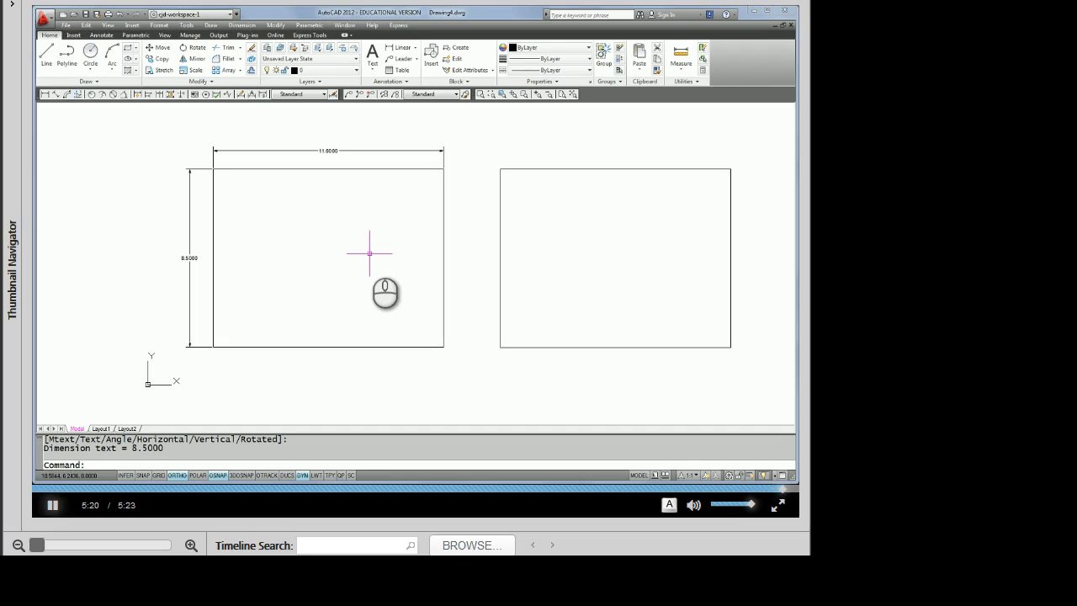
{"action": "mouse_move", "coordinate": [788, 121]}
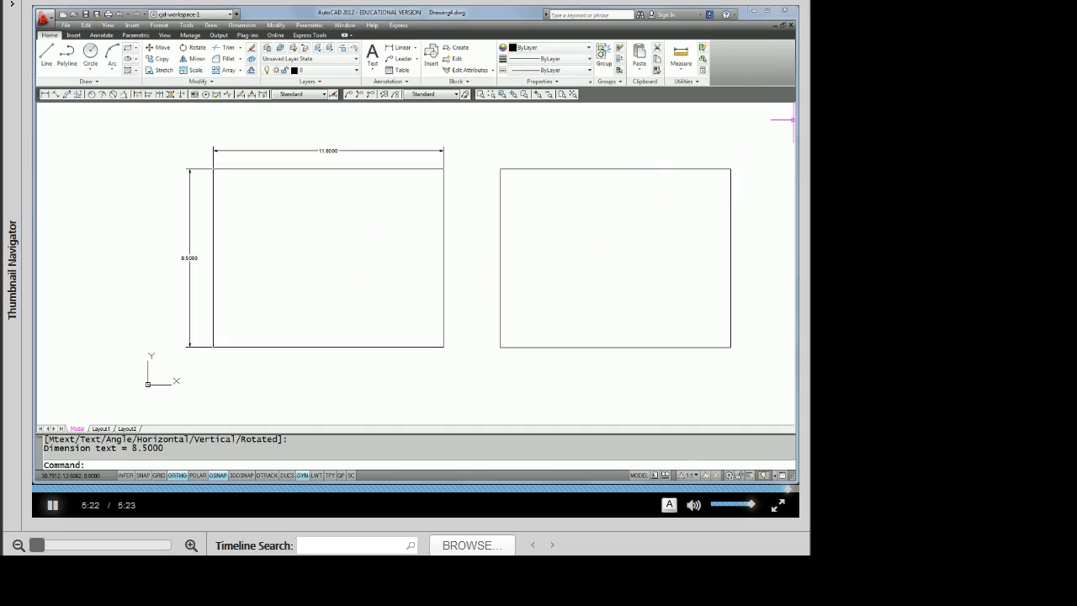